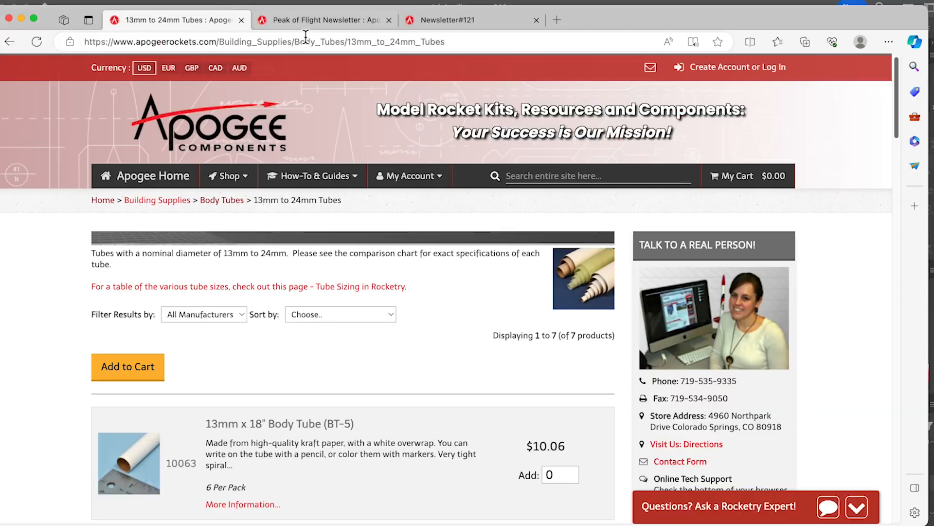
mouse_move(417, 58)
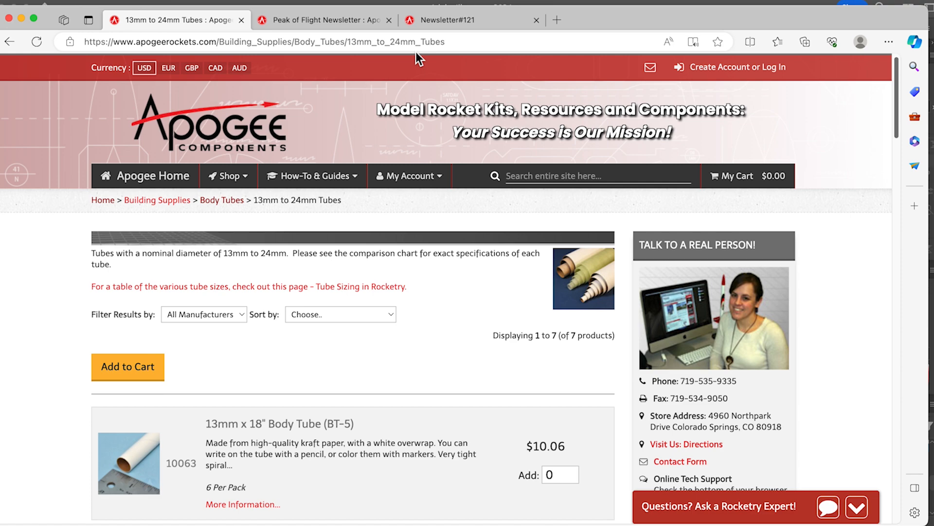
- Locate the 24mm x 18" Body Tube (BT-50) in the tube list and view its specifications
scroll(down, 3)
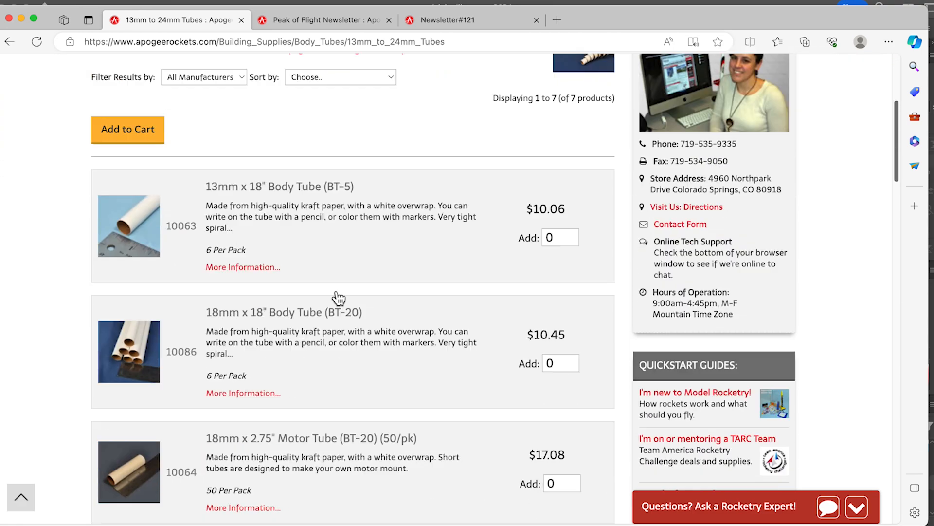
scroll(down, 3)
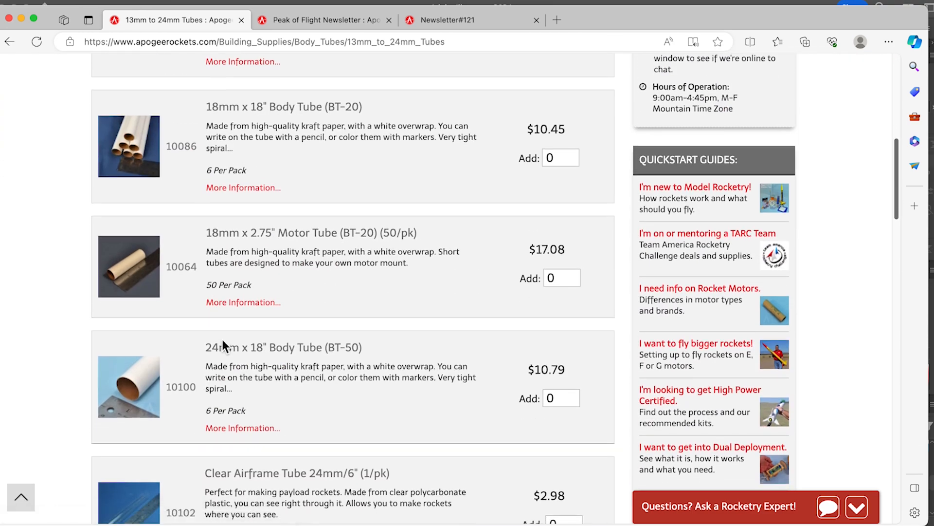
mouse_move(304, 351)
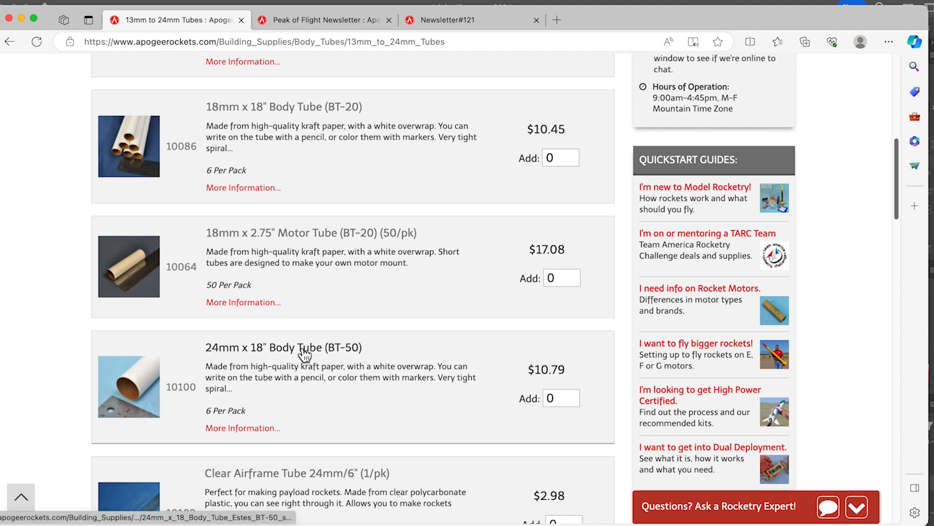
click(283, 347)
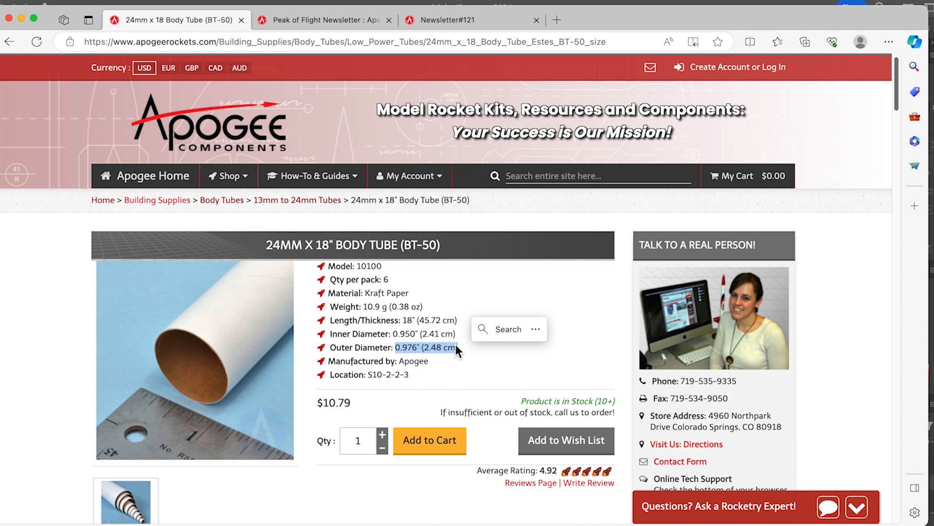
mouse_move(589, 54)
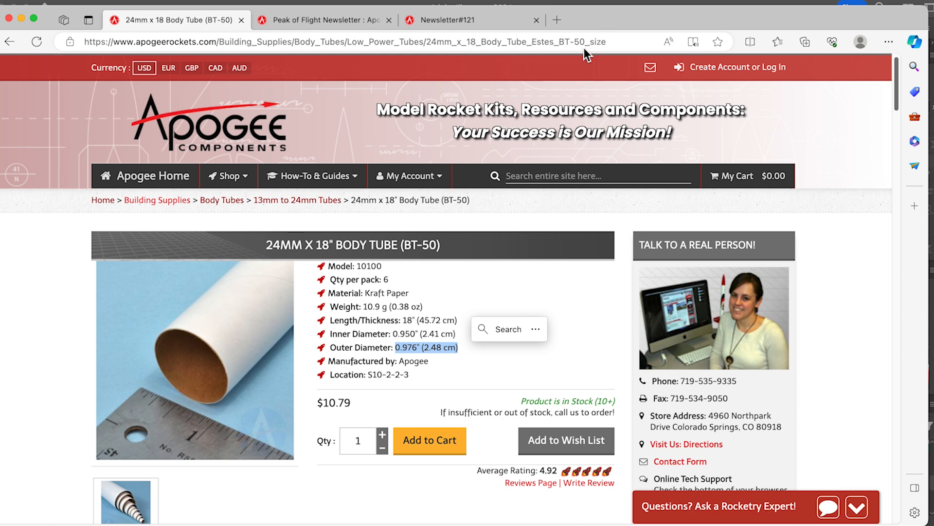
mouse_move(640, 18)
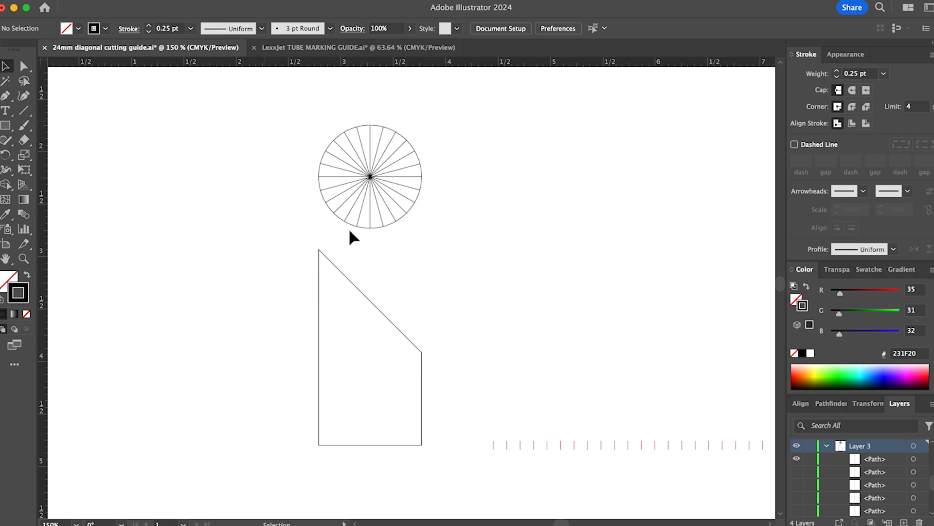
mouse_move(434, 235)
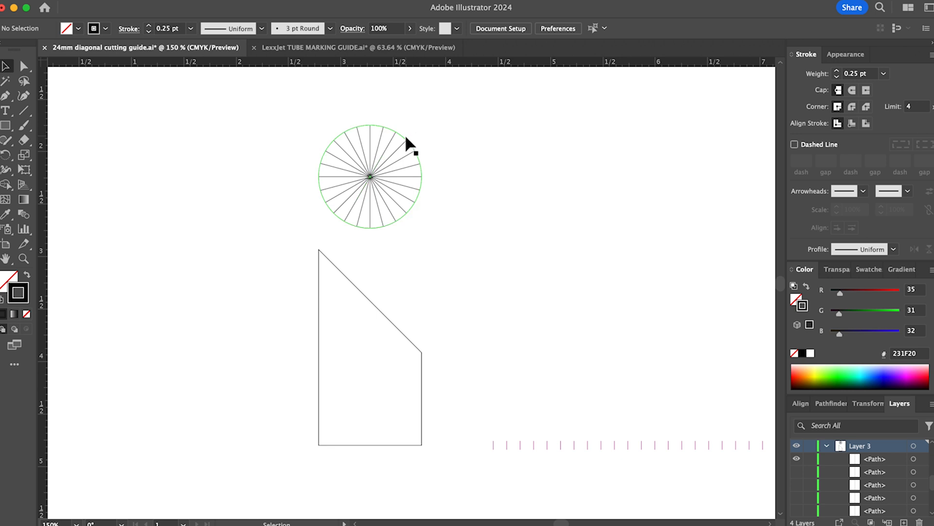
- Check that the 24-sector circle measures 0.982 in wide and 0.982 in high
click(370, 175)
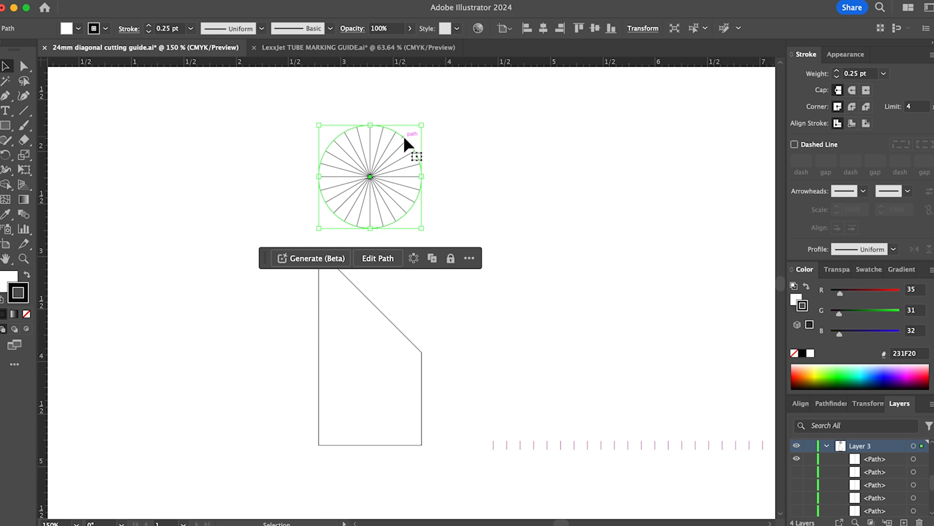
click(643, 29)
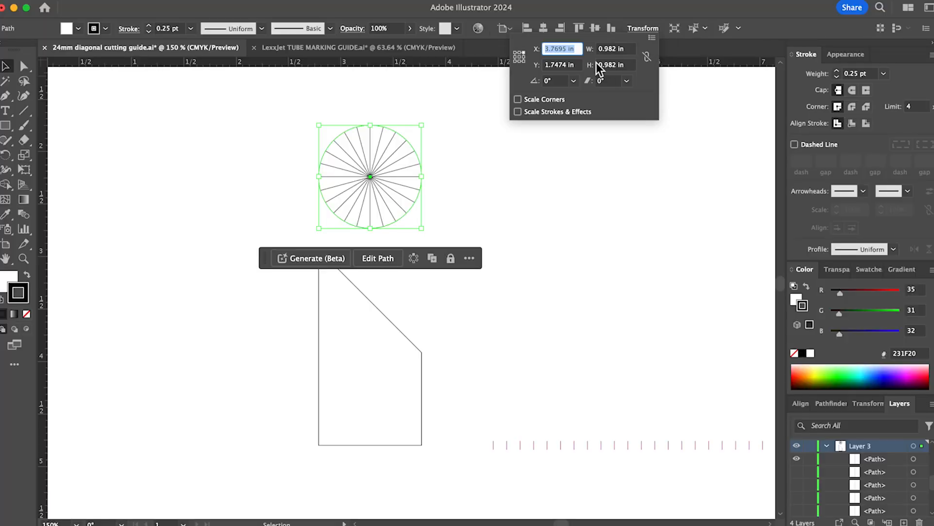
mouse_move(632, 63)
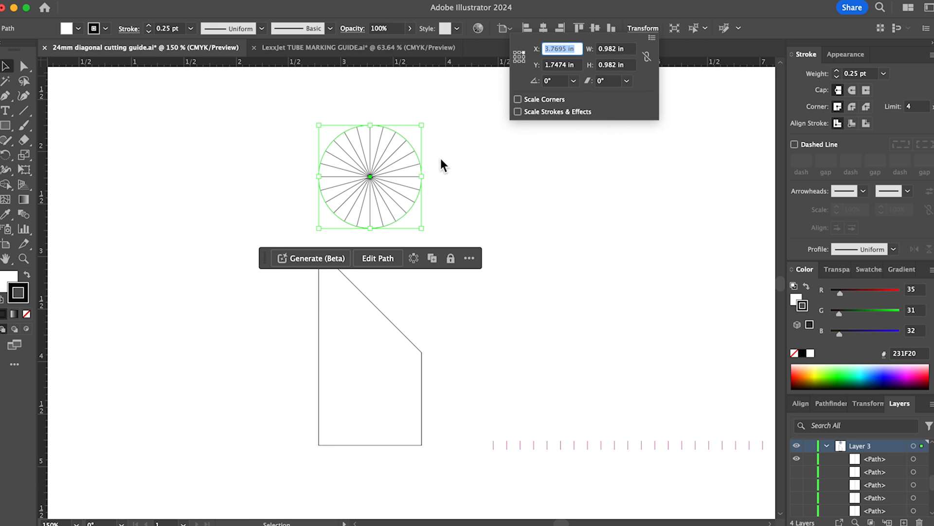
click(517, 207)
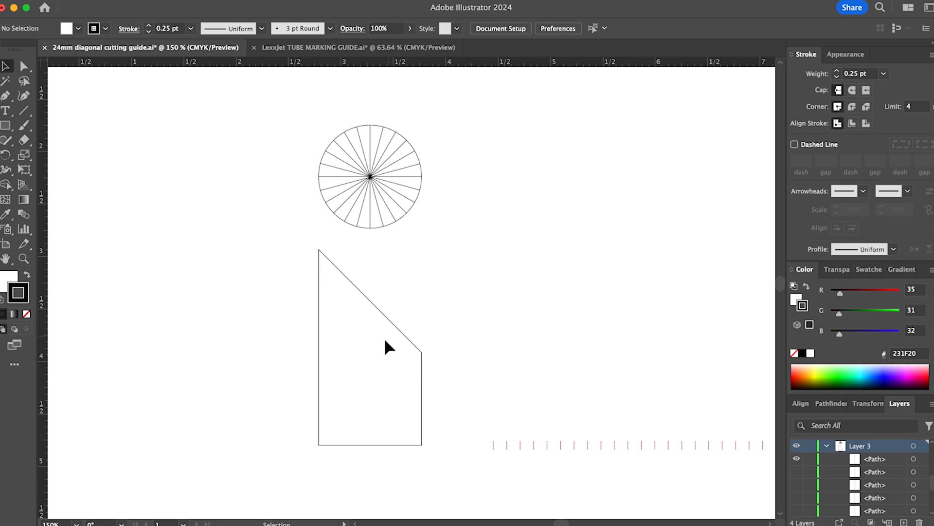
mouse_move(373, 306)
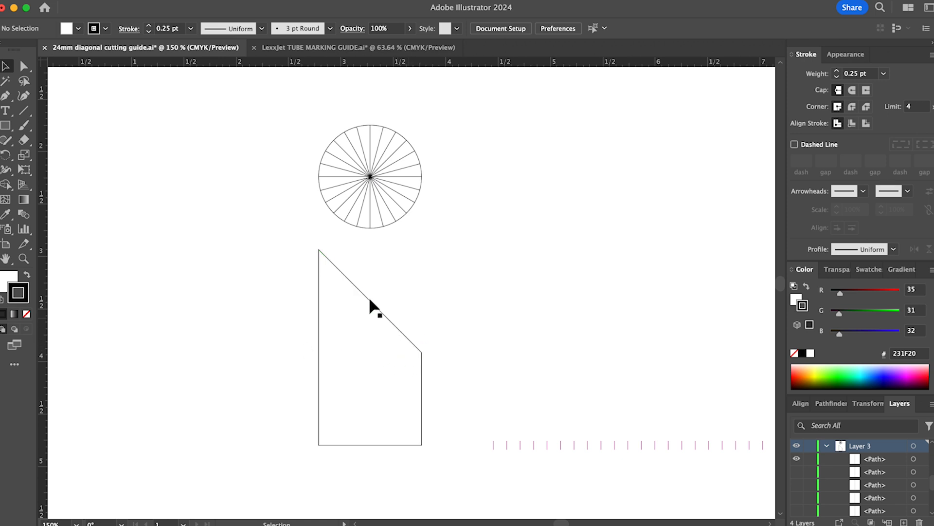
mouse_move(319, 262)
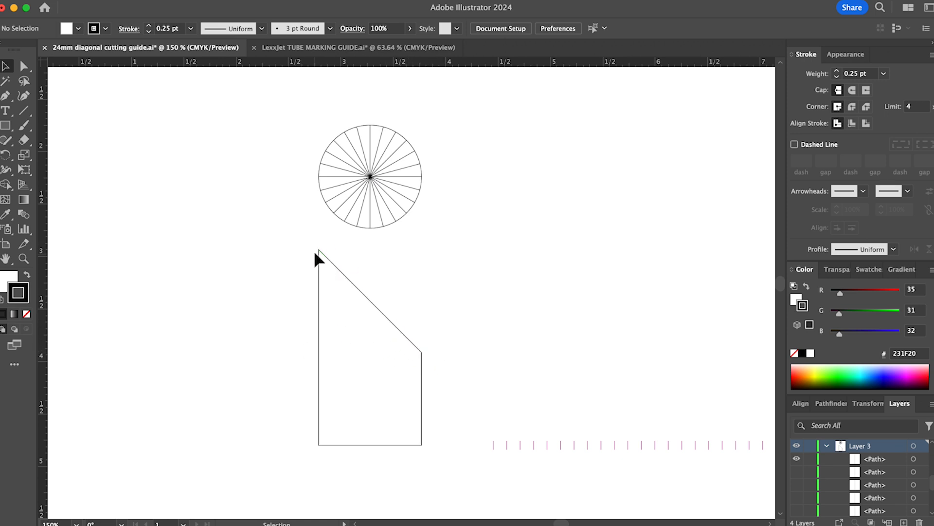
mouse_move(343, 256)
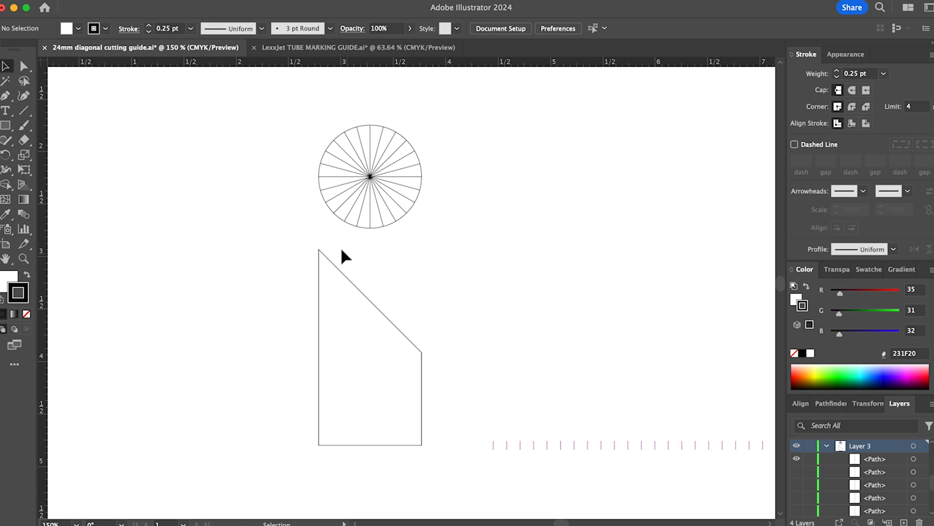
mouse_move(324, 154)
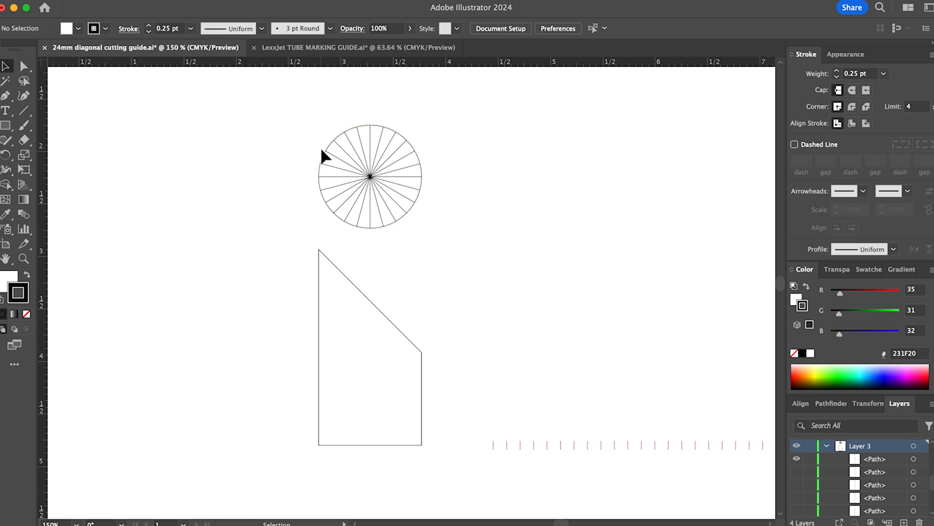
mouse_move(441, 371)
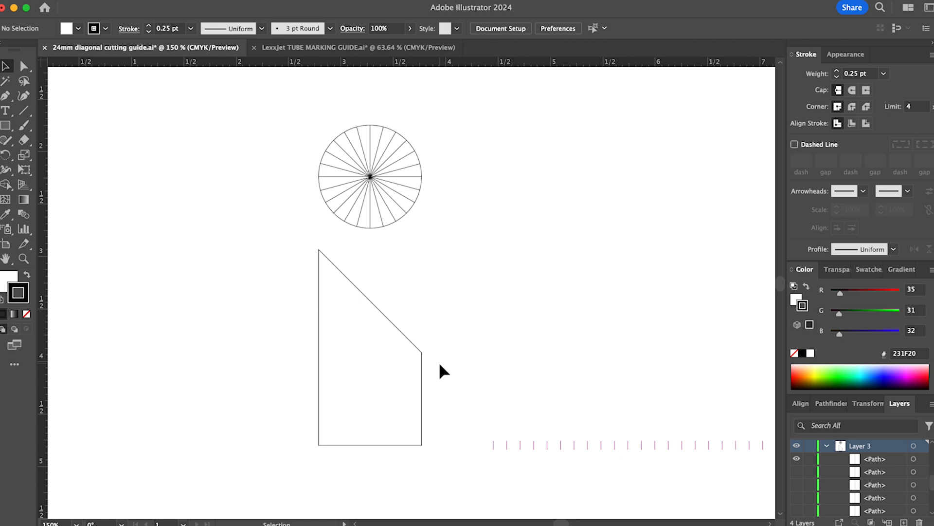
mouse_move(433, 365)
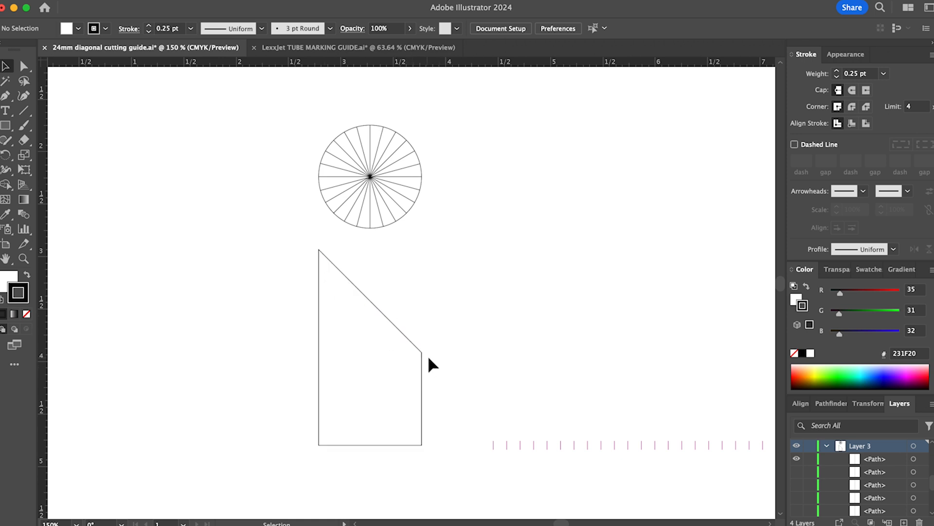
mouse_move(425, 454)
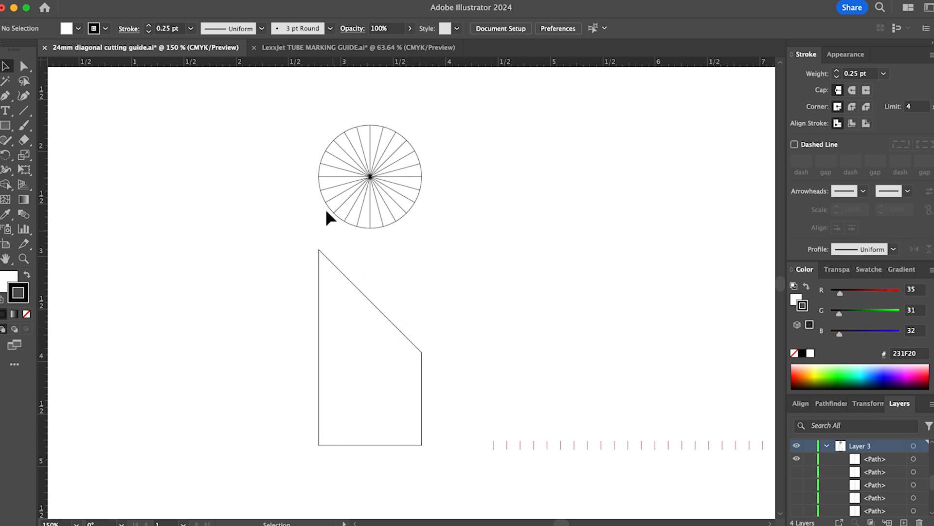
- Adjust a top anchor of the side view's vertical edge toward the circle
click(320, 249)
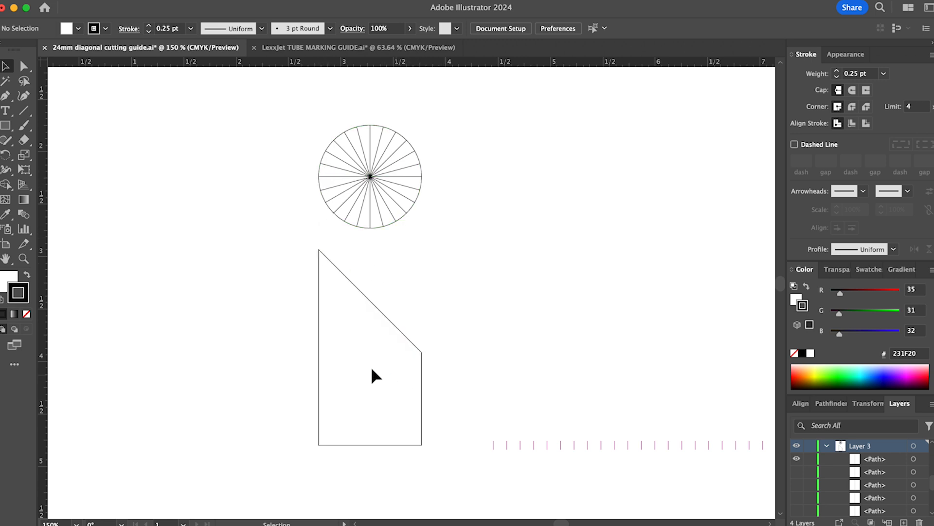
mouse_move(415, 217)
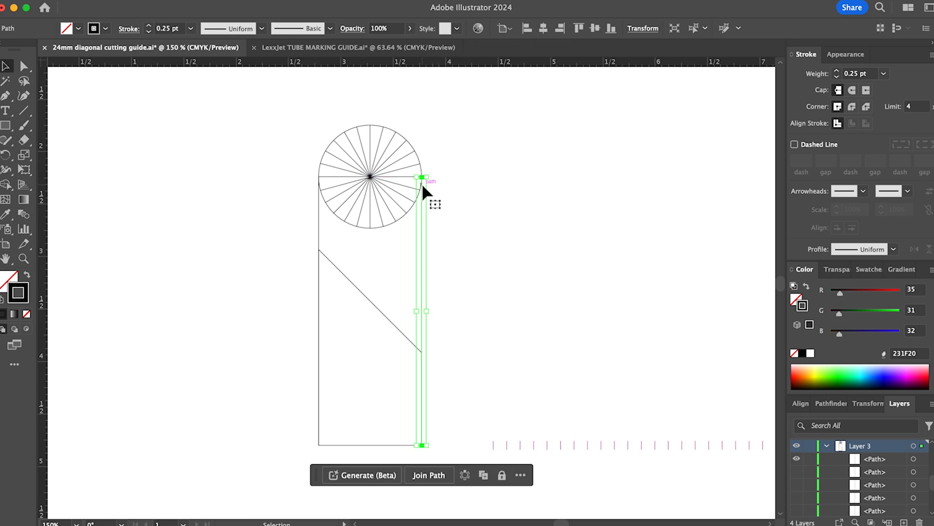
mouse_move(383, 269)
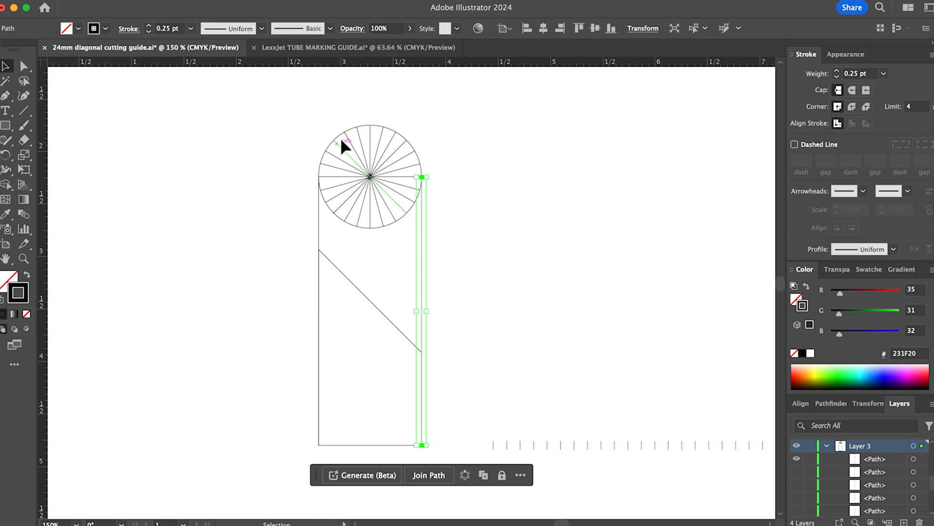
- Select one diagonal spoke of the 24-sector circle
click(348, 145)
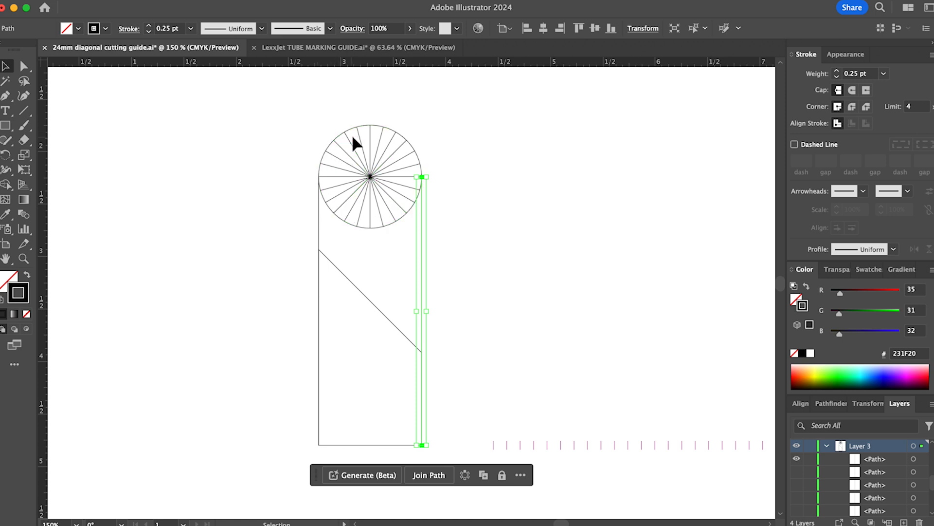
mouse_move(398, 297)
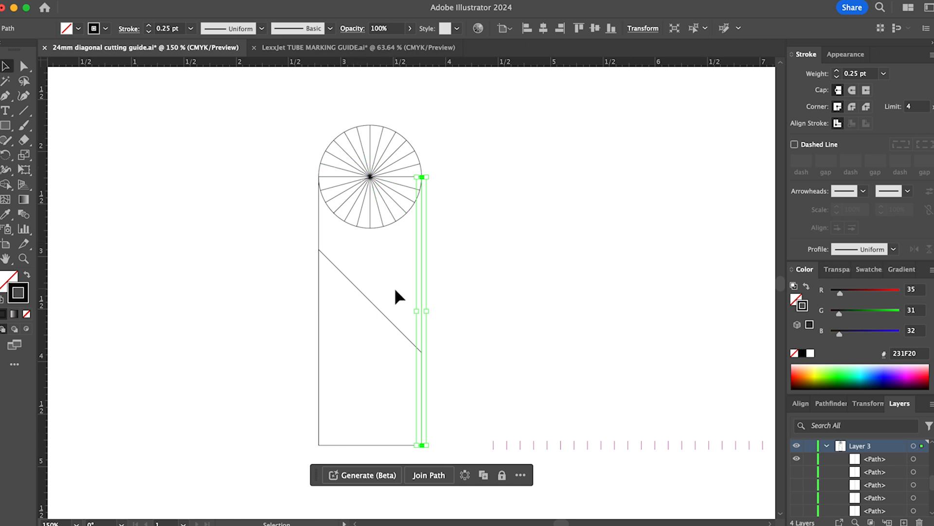
mouse_move(399, 297)
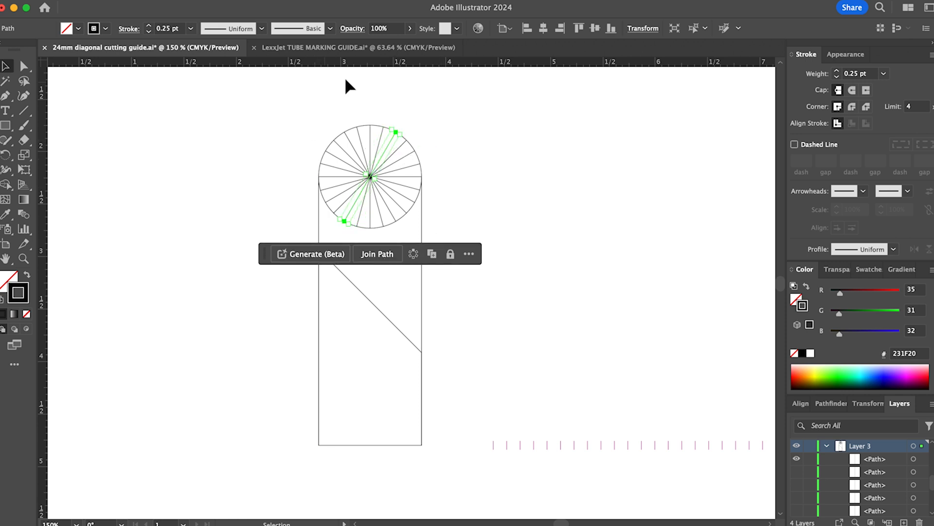
mouse_move(398, 127)
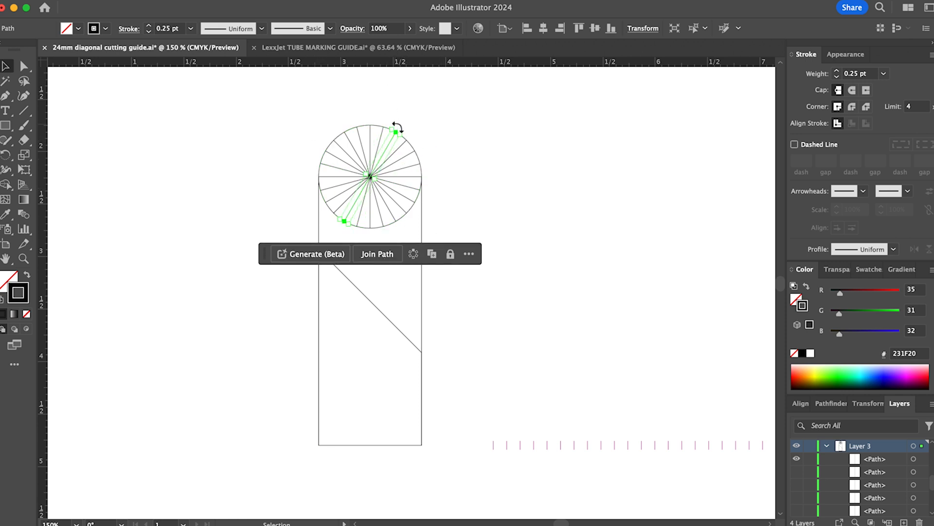
mouse_move(410, 164)
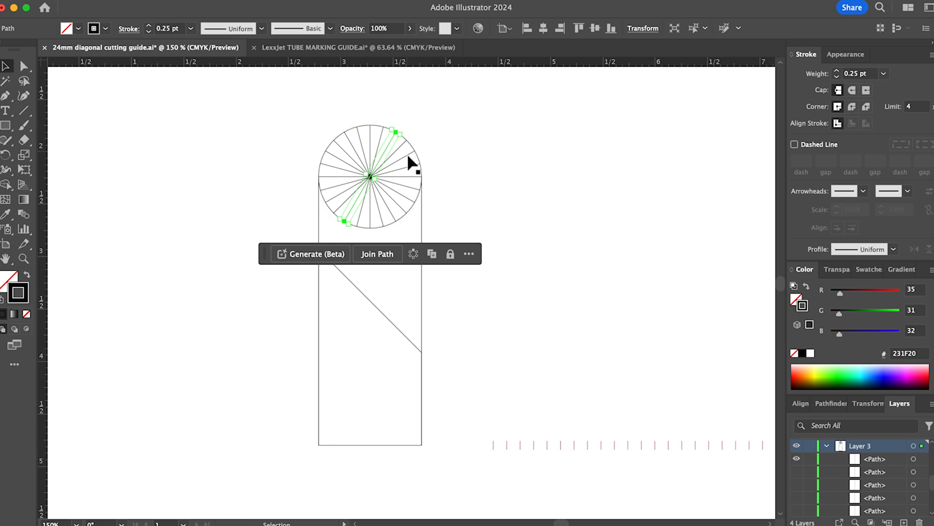
mouse_move(414, 206)
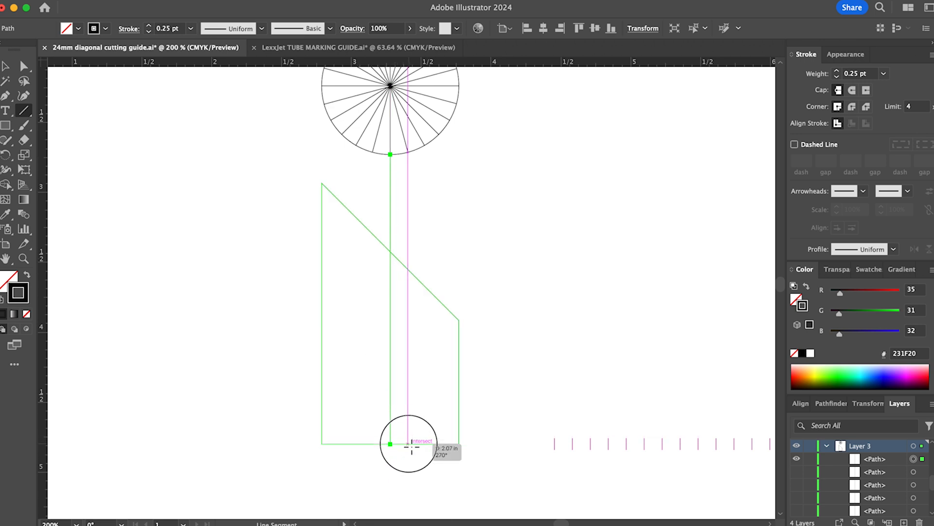
- Draw two vertical projection lines into the side view, trimming the first at the slanted edge
click(391, 155)
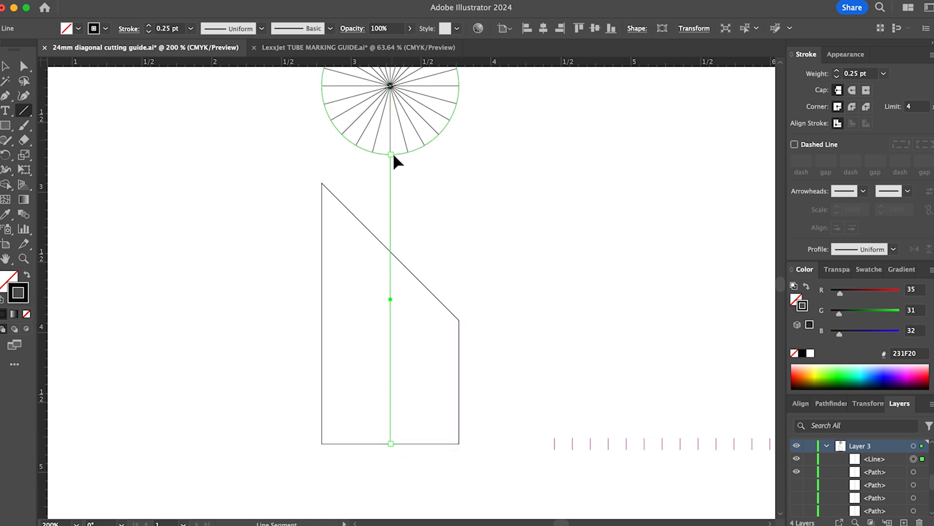
drag(390, 154, 390, 204)
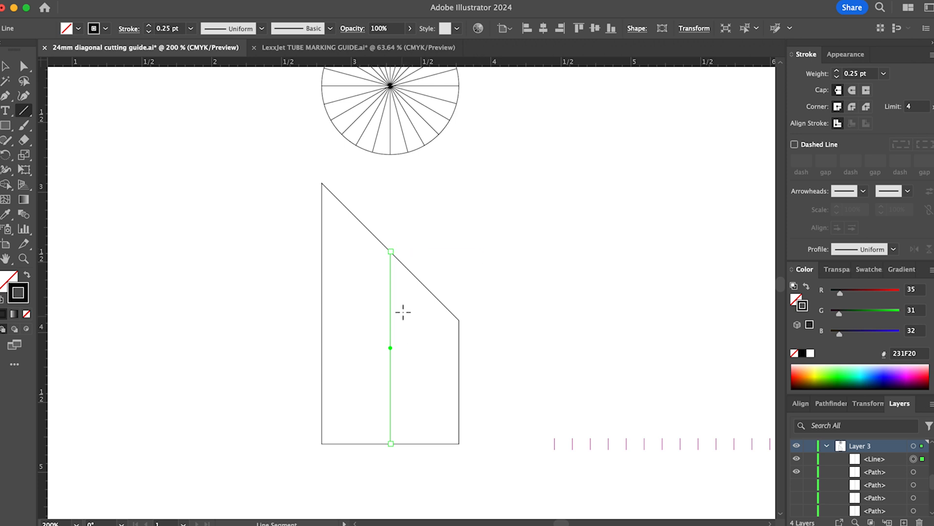
mouse_move(433, 266)
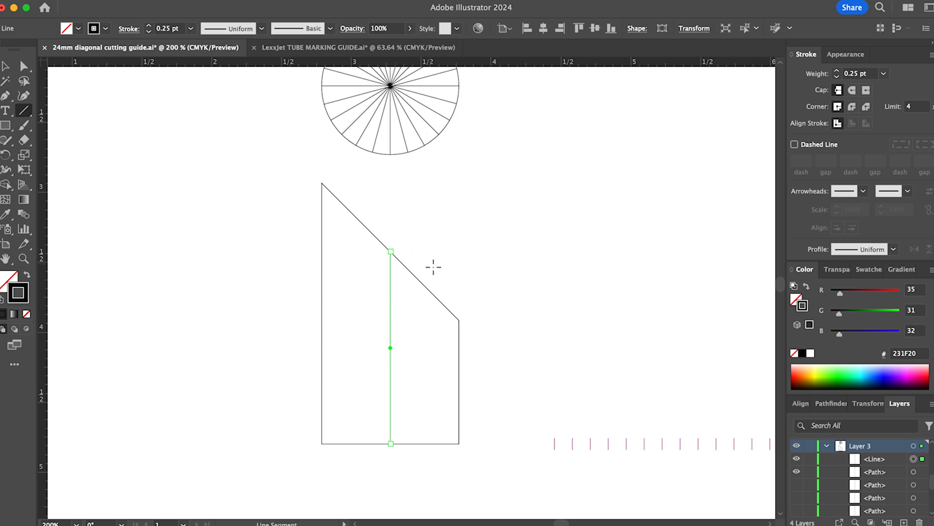
mouse_move(404, 192)
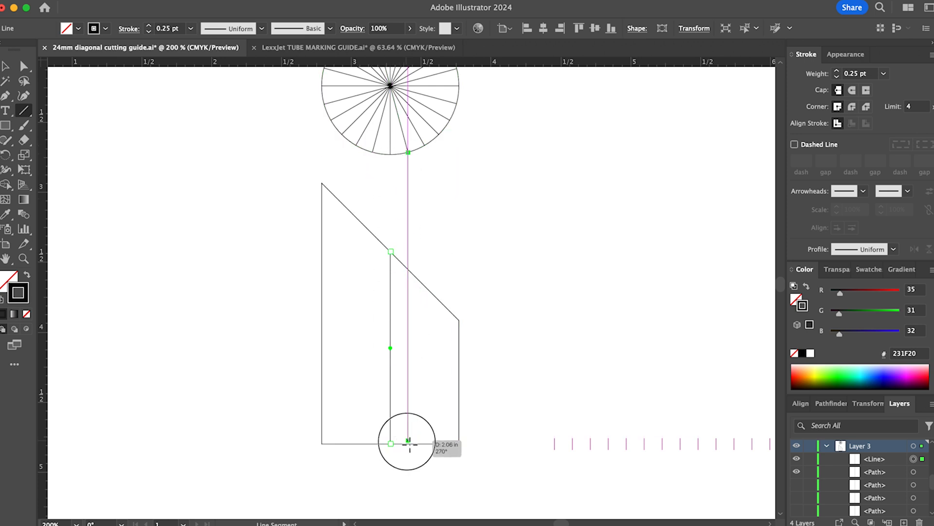
click(408, 443)
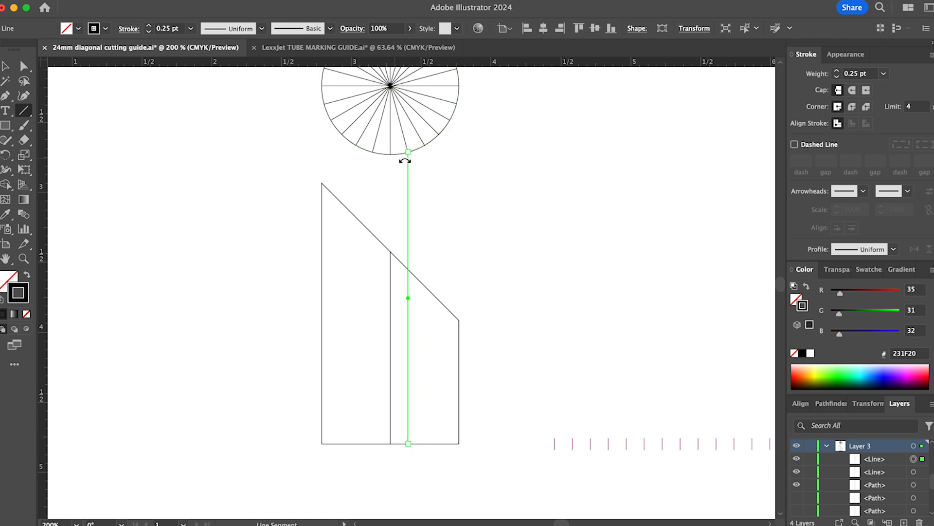
mouse_move(408, 152)
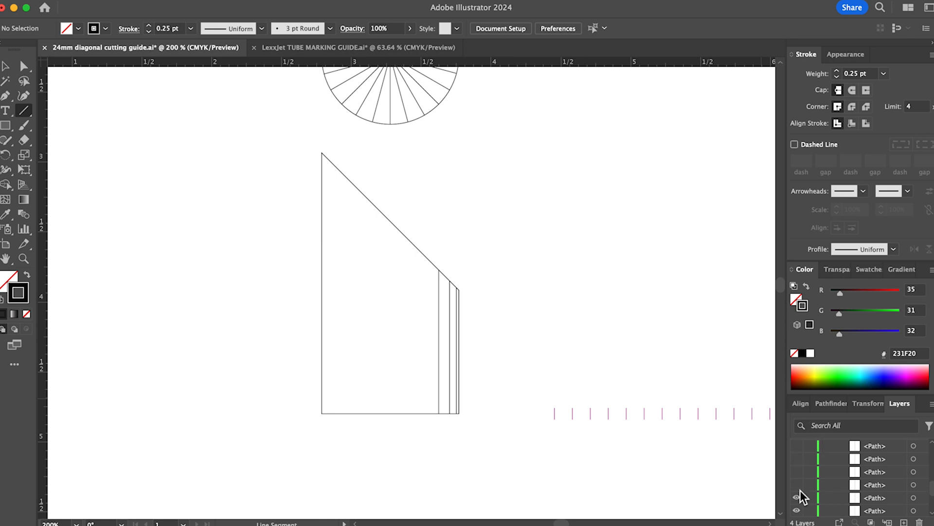
- Make the hidden projection line paths visible in the Layers panel
click(797, 445)
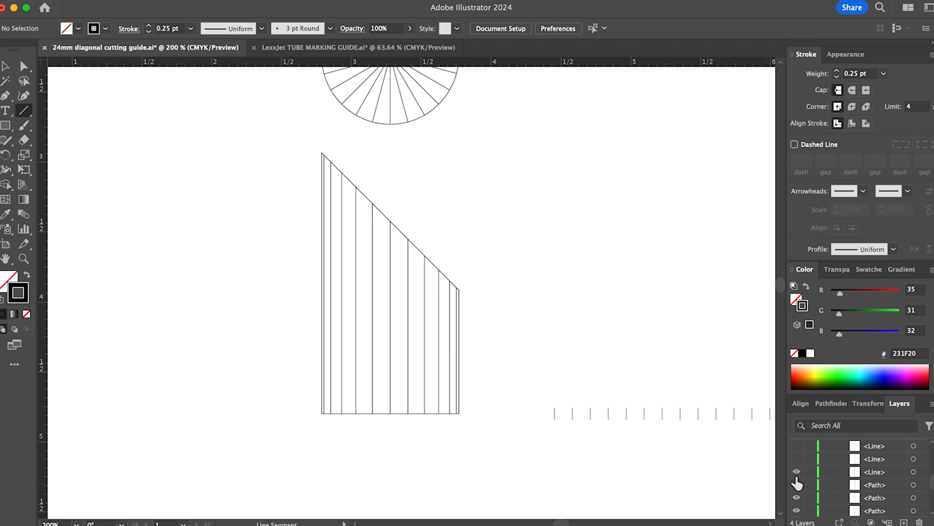
mouse_move(744, 461)
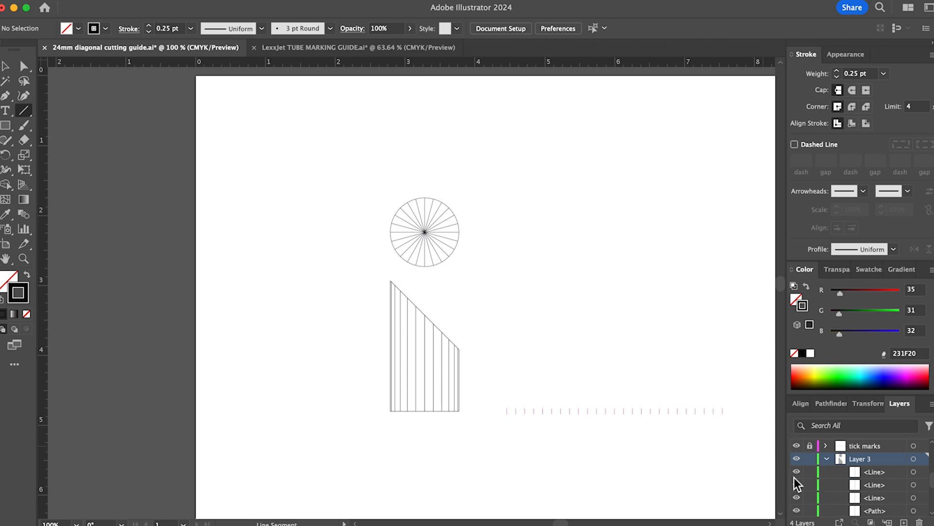
mouse_move(463, 277)
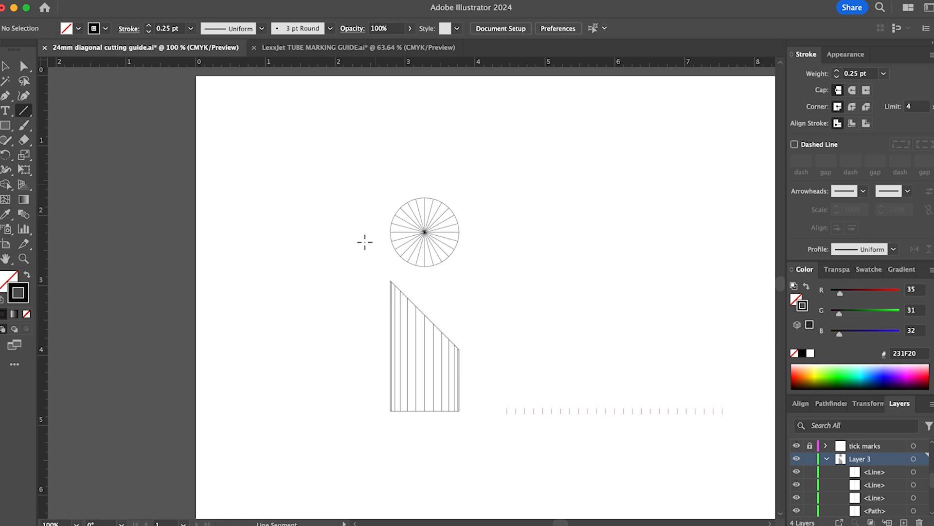
mouse_move(378, 206)
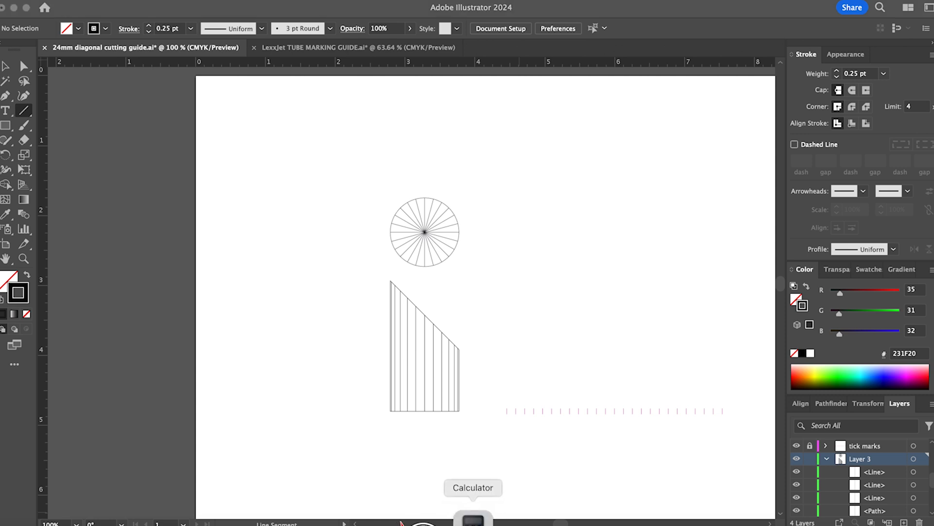
click(473, 516)
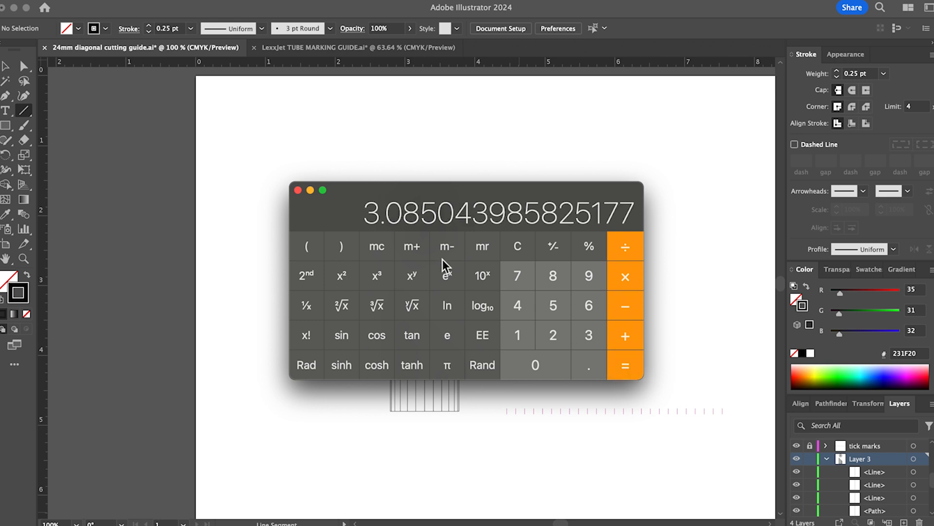
mouse_move(423, 237)
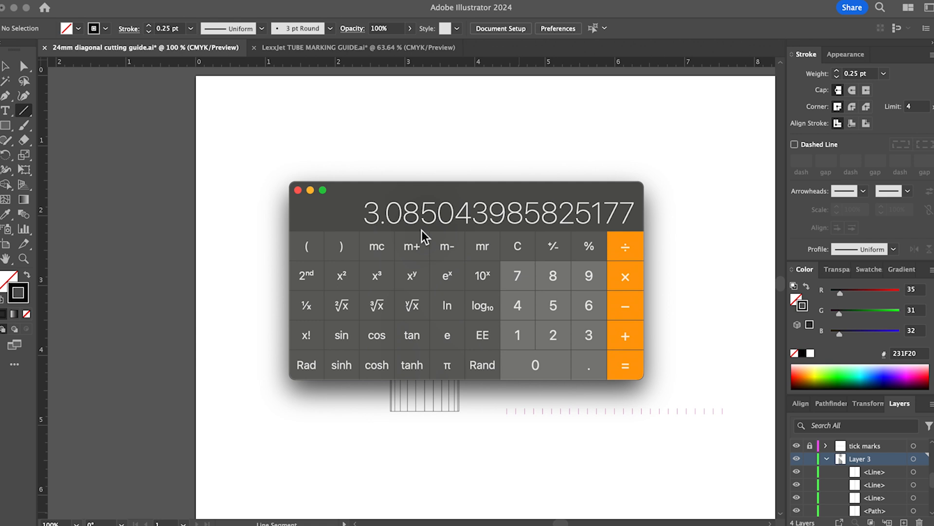
mouse_move(433, 225)
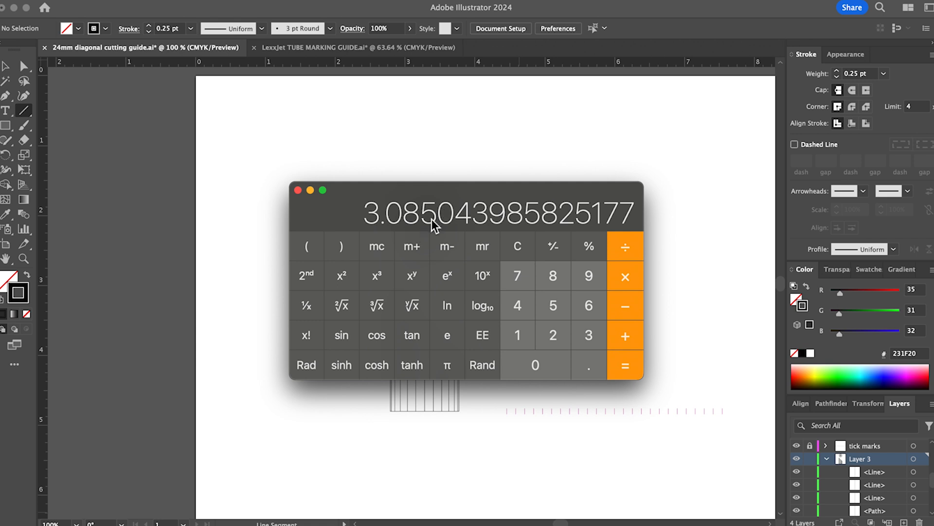
mouse_move(520, 334)
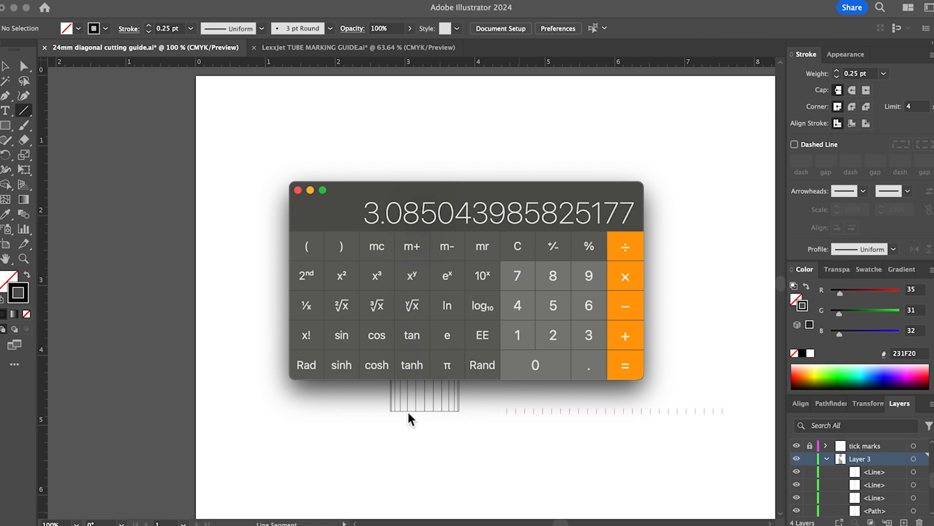
mouse_move(915, 470)
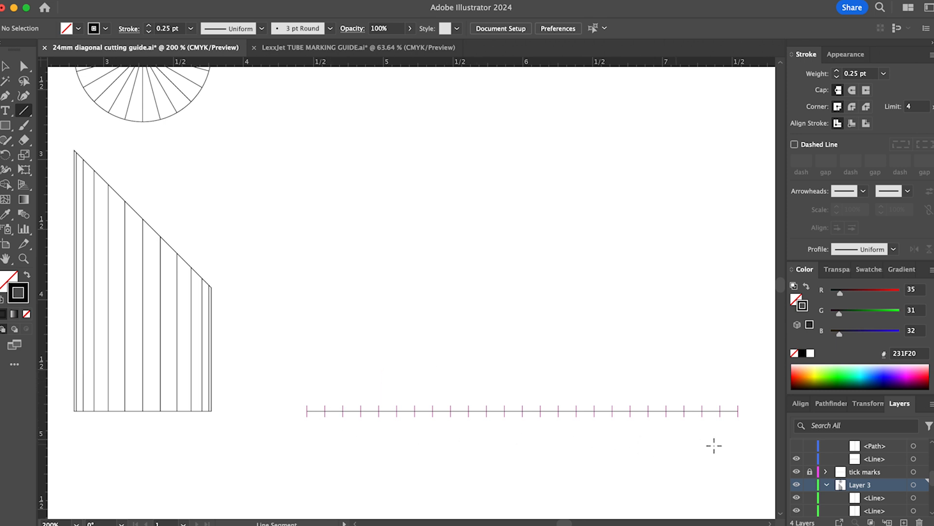
mouse_move(712, 427)
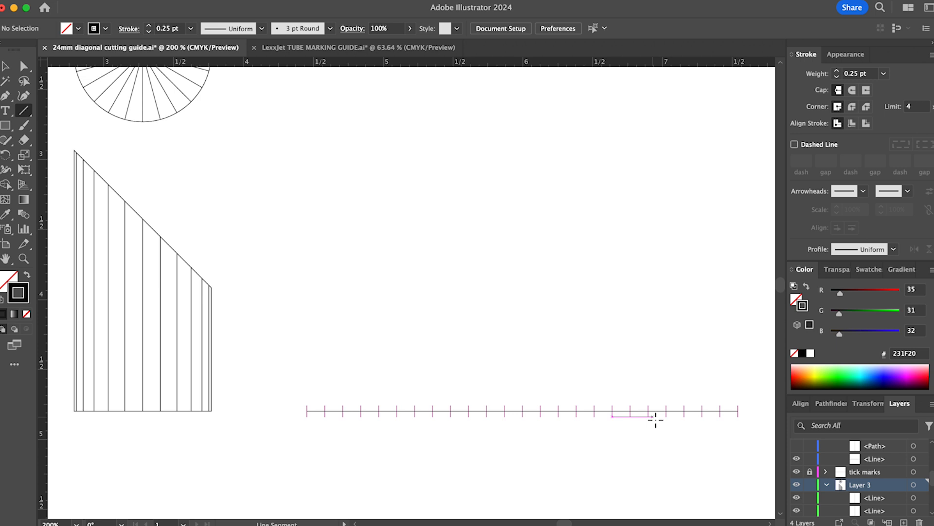
scroll(up, 3)
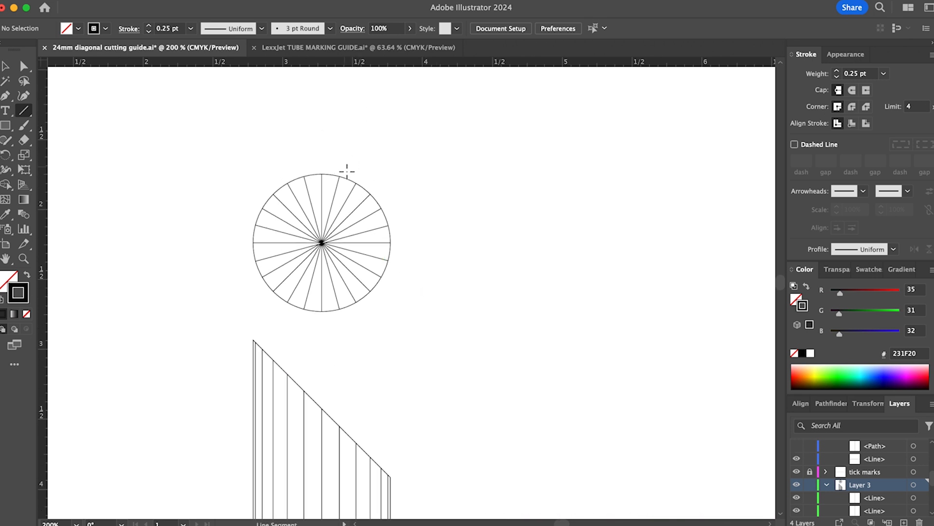
mouse_move(356, 183)
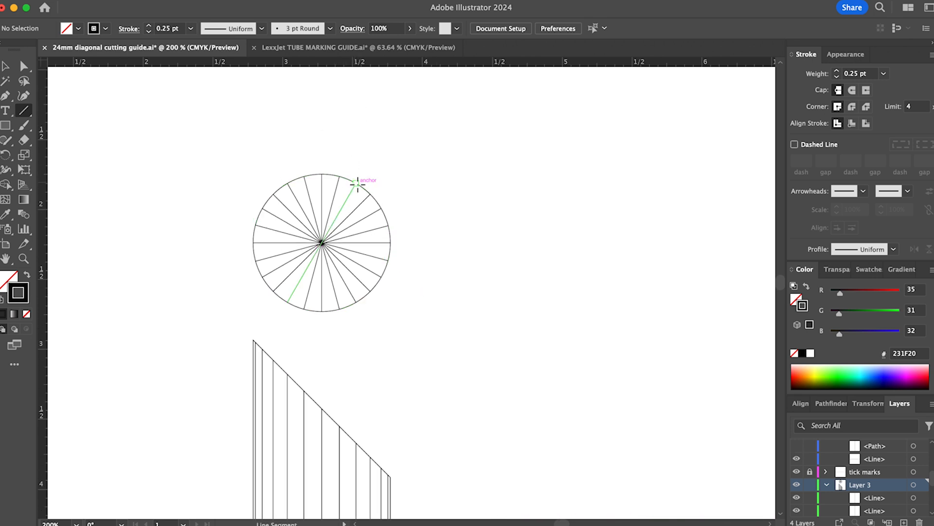
click(358, 179)
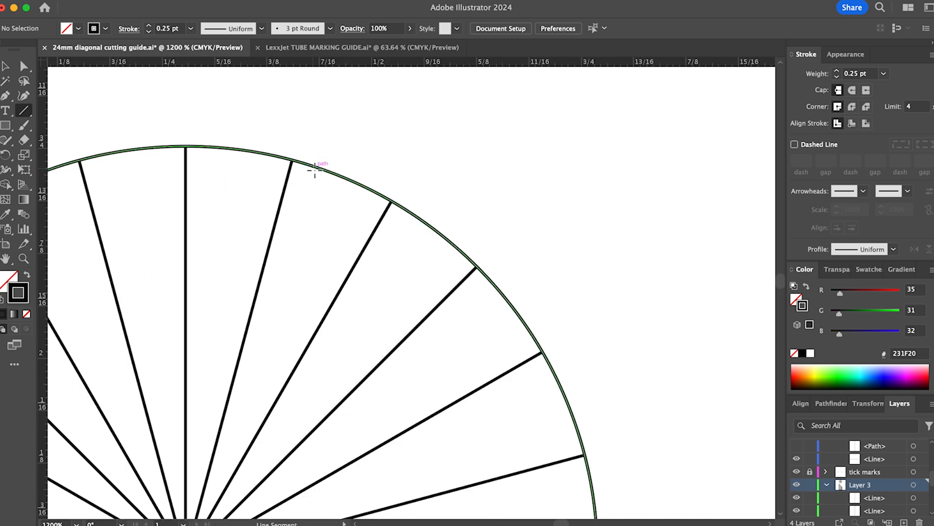
mouse_move(373, 197)
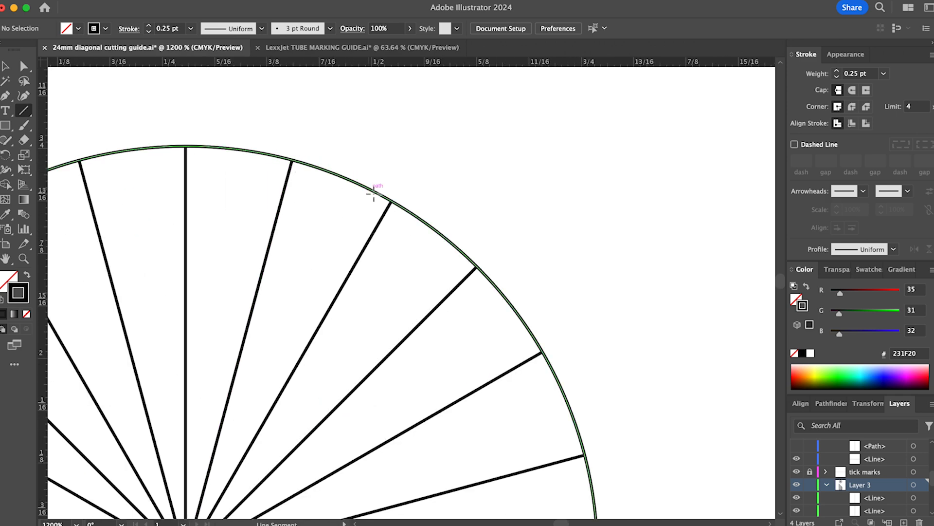
mouse_move(328, 173)
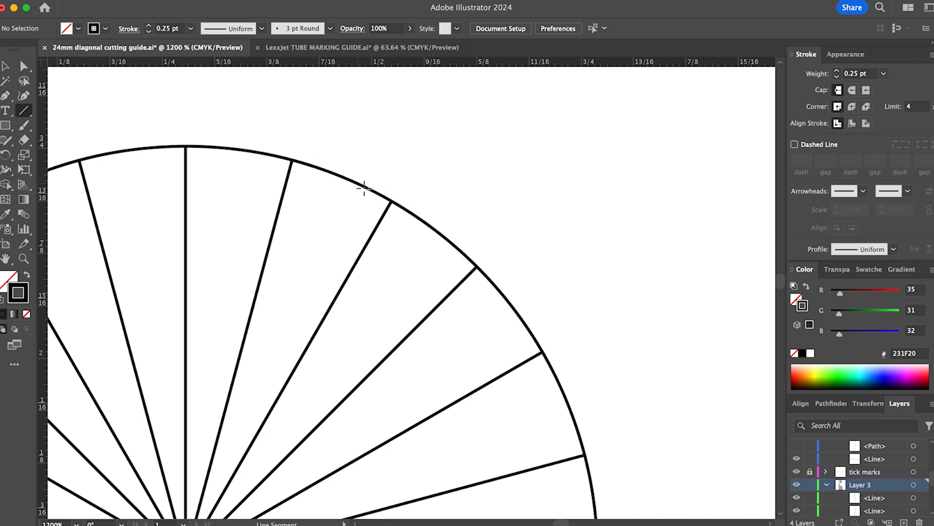
mouse_move(411, 186)
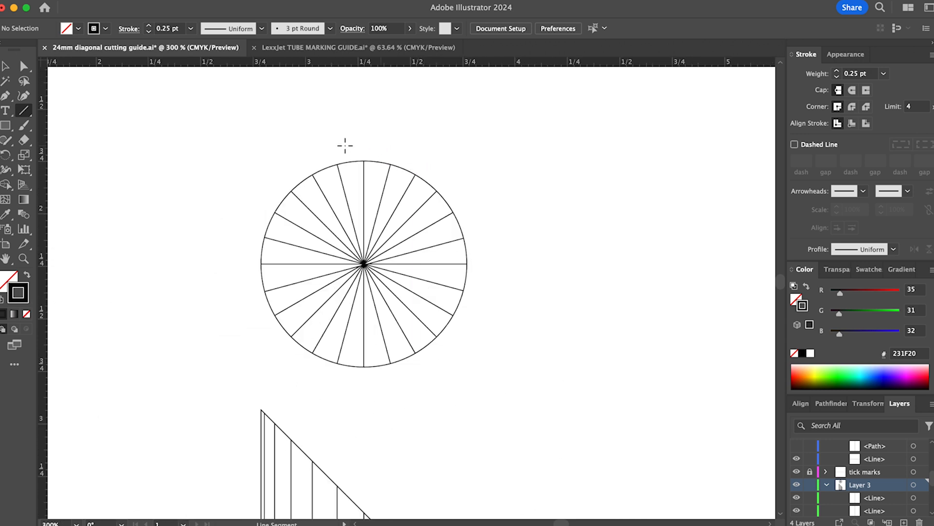
right_click(344, 146)
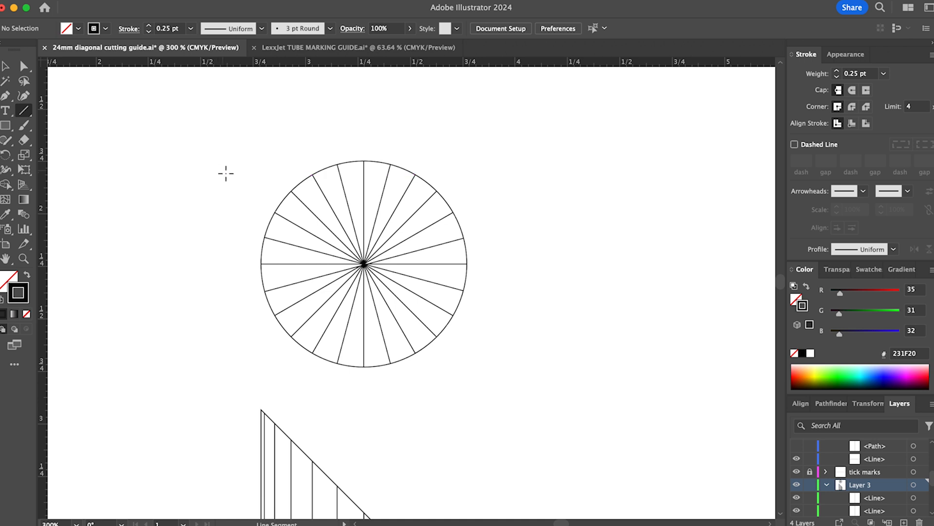
mouse_move(430, 284)
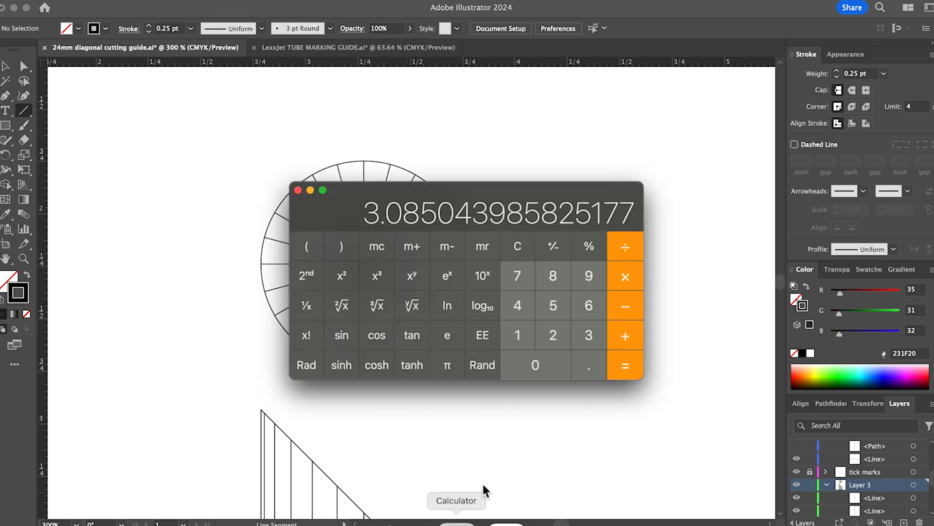
mouse_move(625, 246)
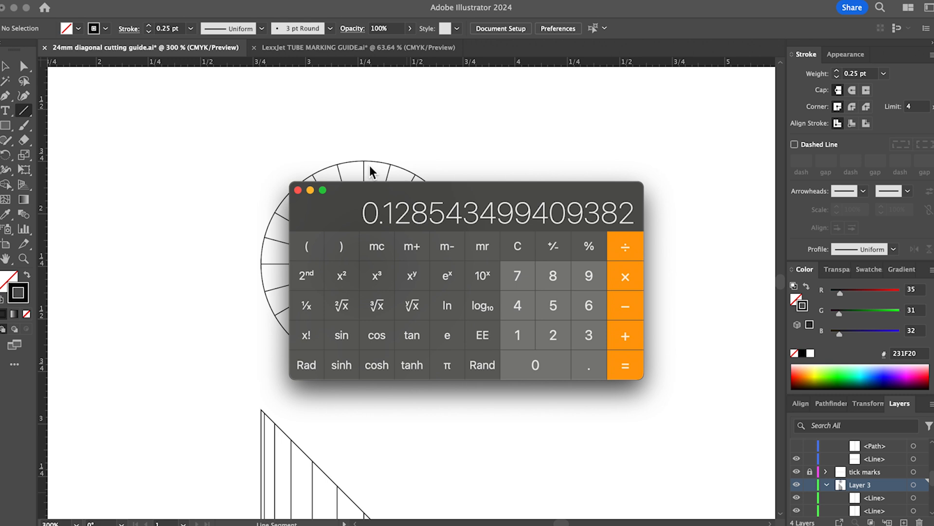
mouse_move(395, 178)
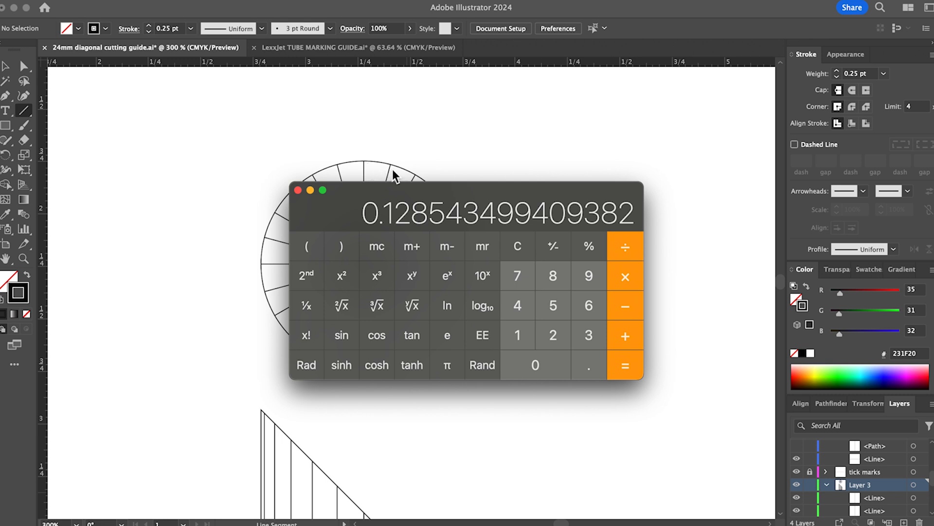
mouse_move(393, 233)
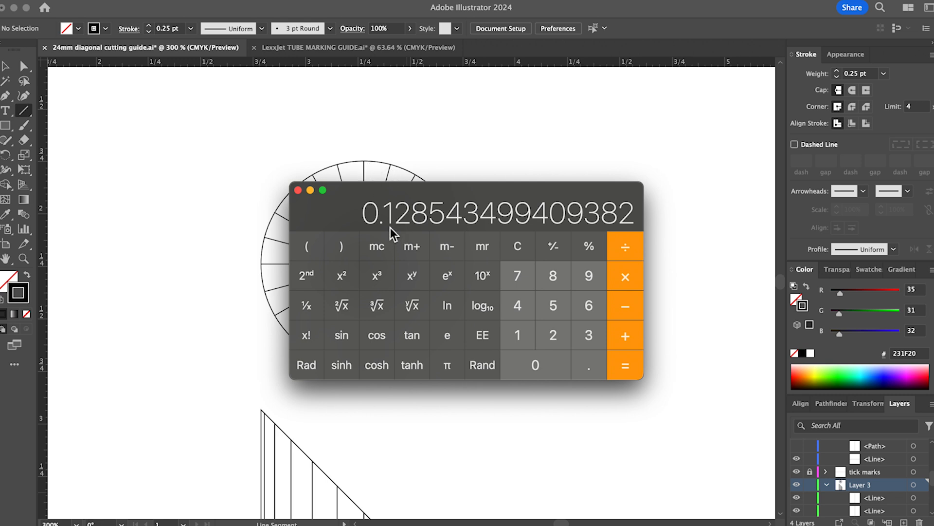
mouse_move(430, 234)
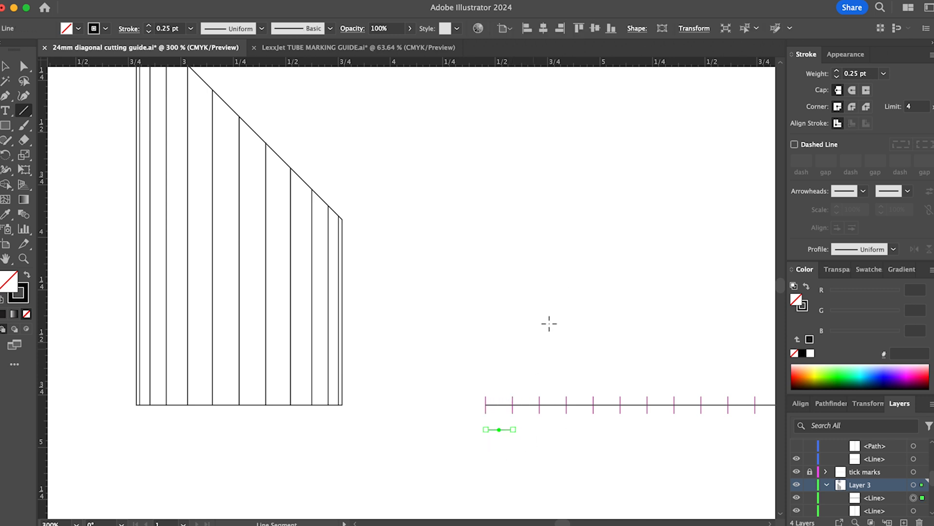
- Position the 0.1287 in overlap segment onto the baseline tick marks
click(694, 28)
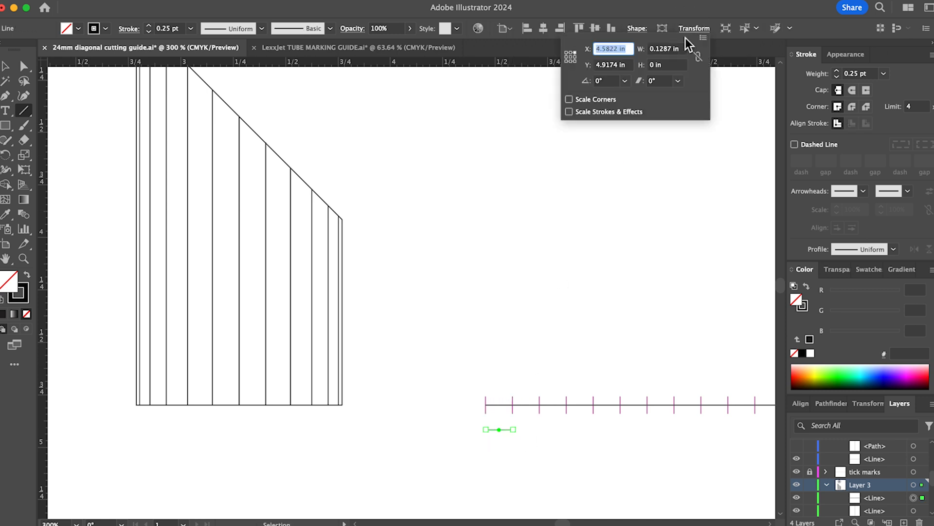
mouse_move(669, 57)
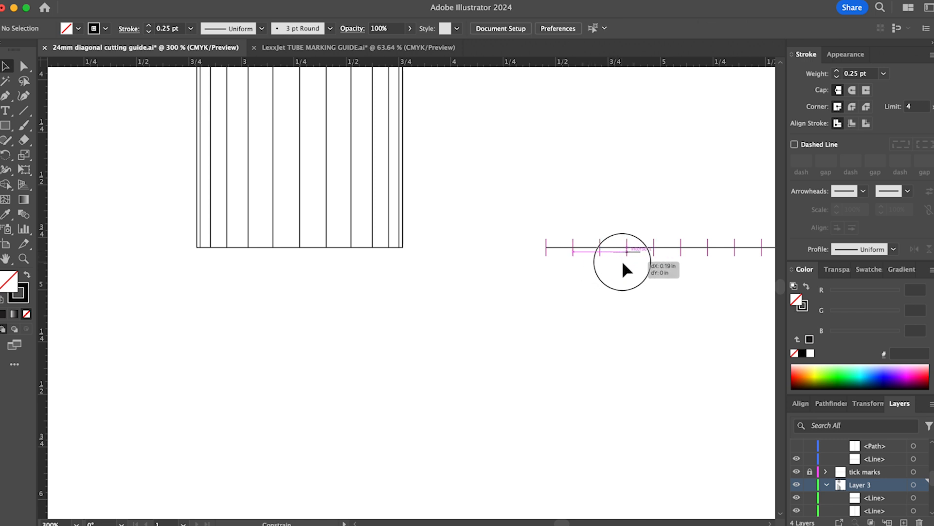
click(614, 251)
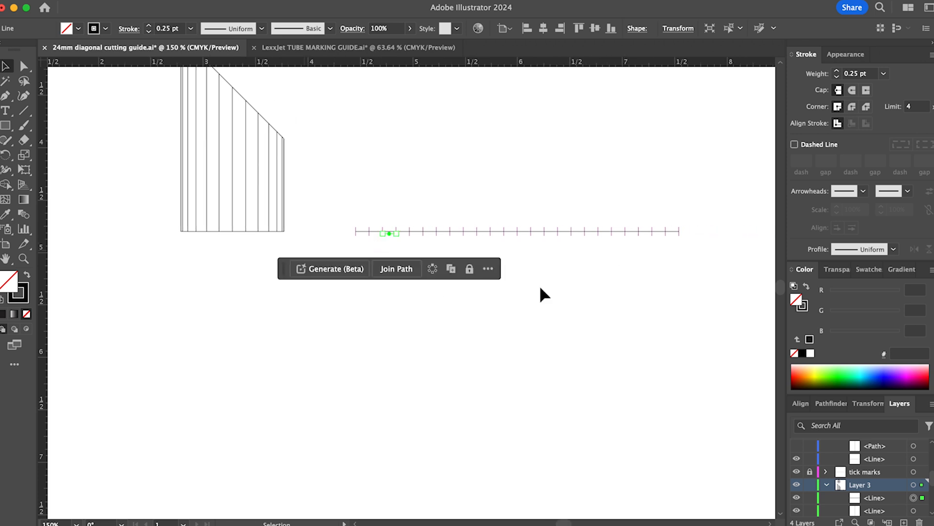
mouse_move(384, 270)
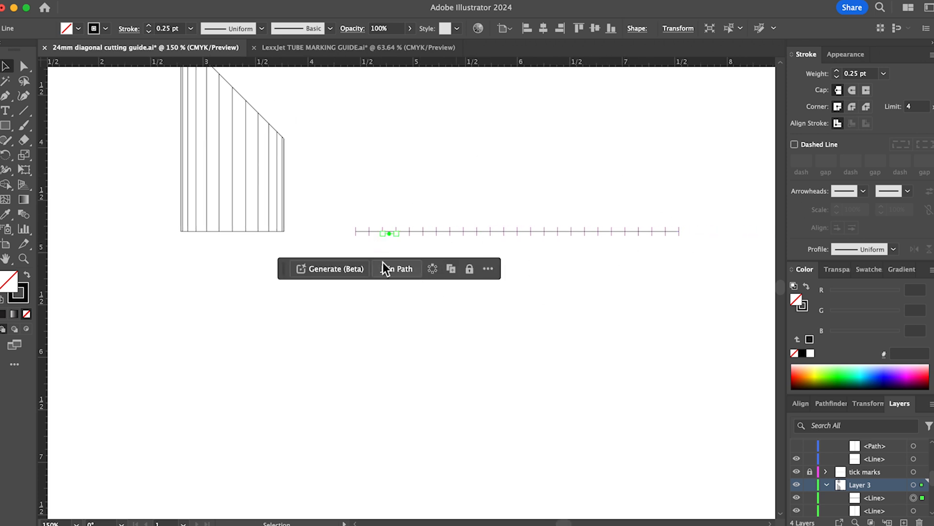
mouse_move(398, 268)
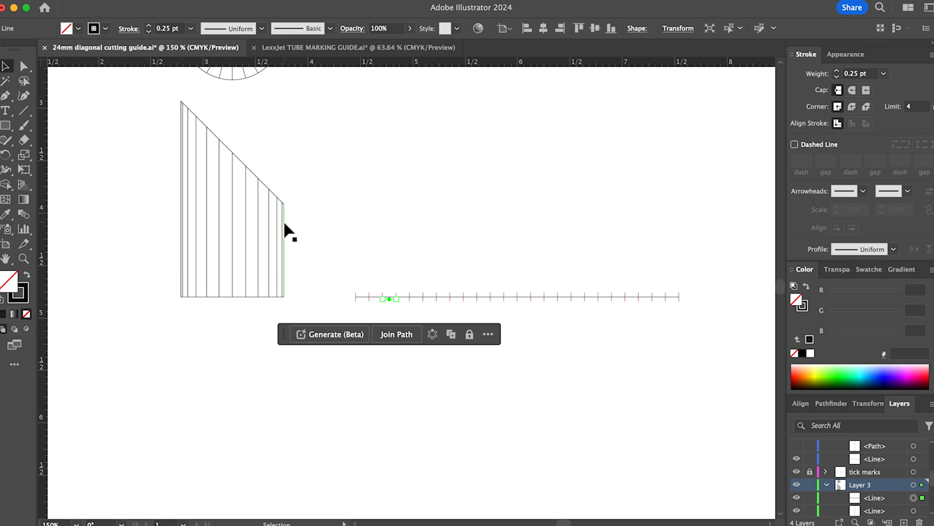
- Copy side-view projection lines onto the next baseline ticks of the unrolled pattern
click(285, 251)
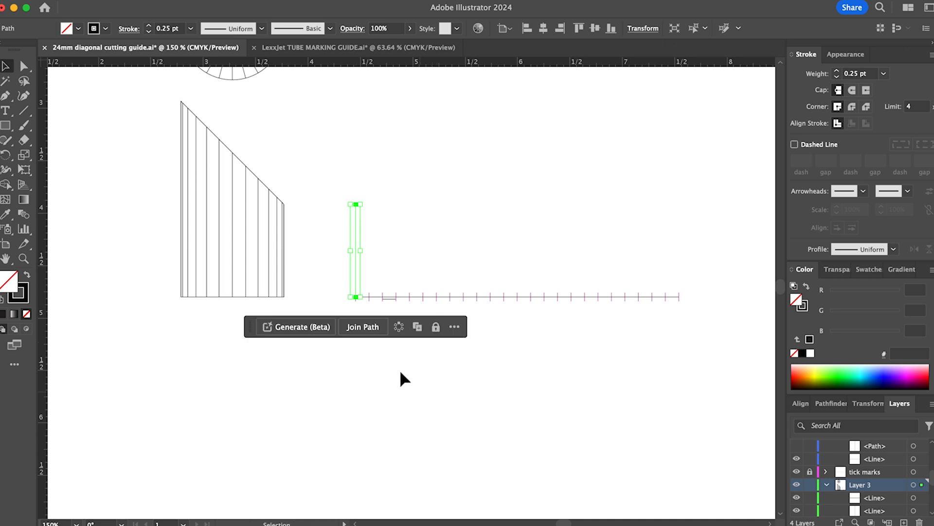
mouse_move(285, 239)
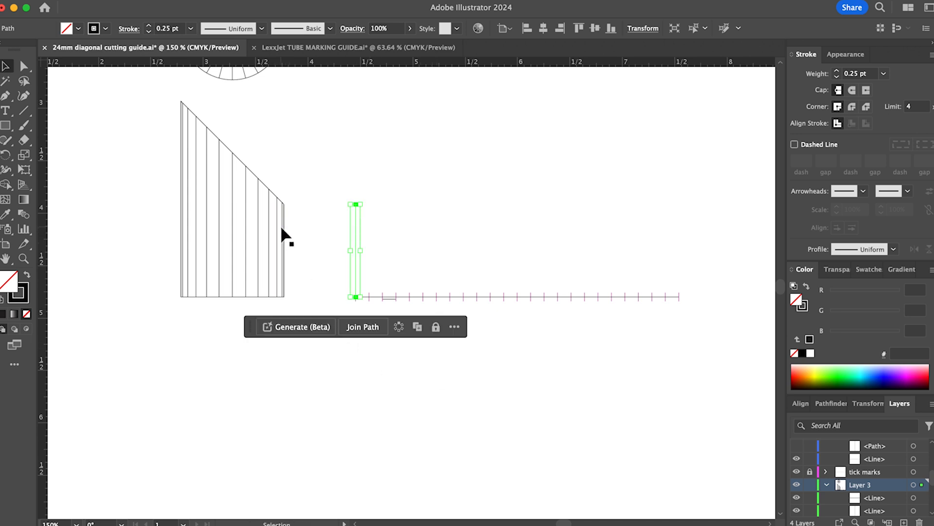
scroll(down, 3)
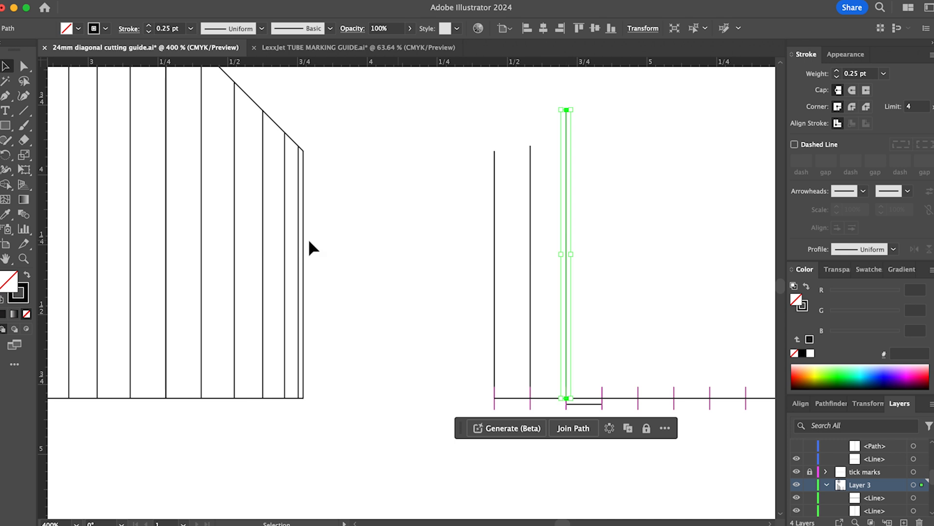
click(234, 238)
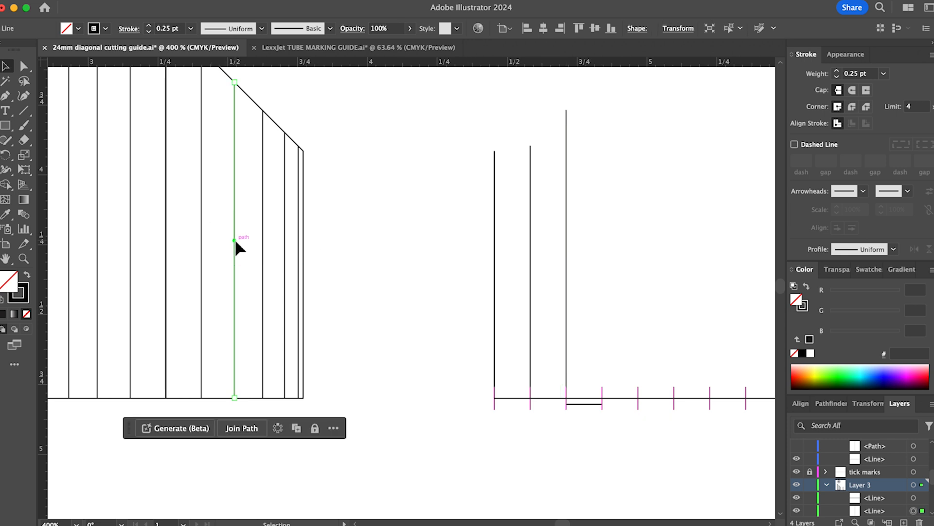
drag(234, 241, 408, 241)
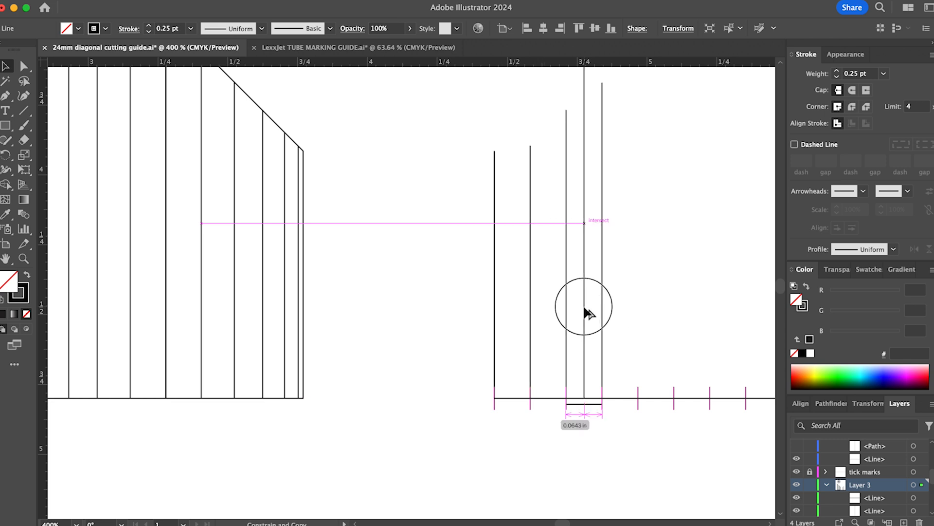
click(638, 238)
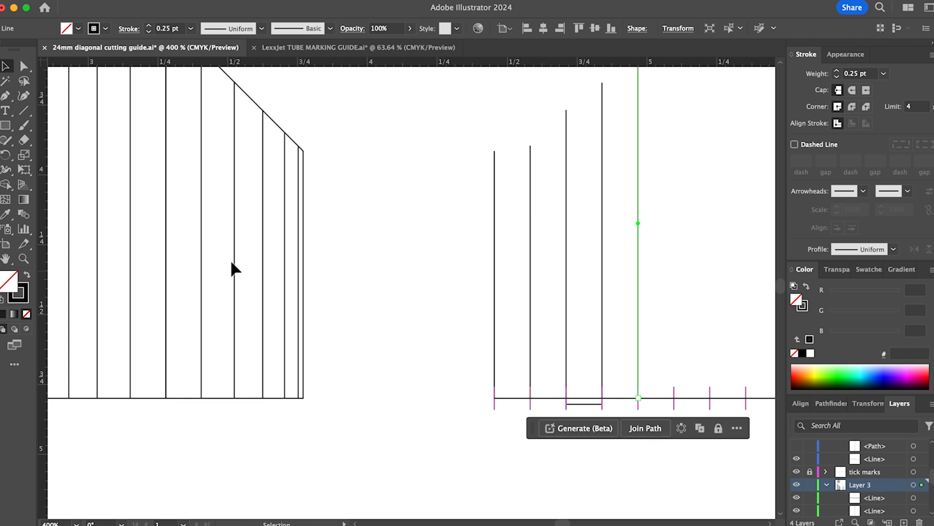
click(166, 268)
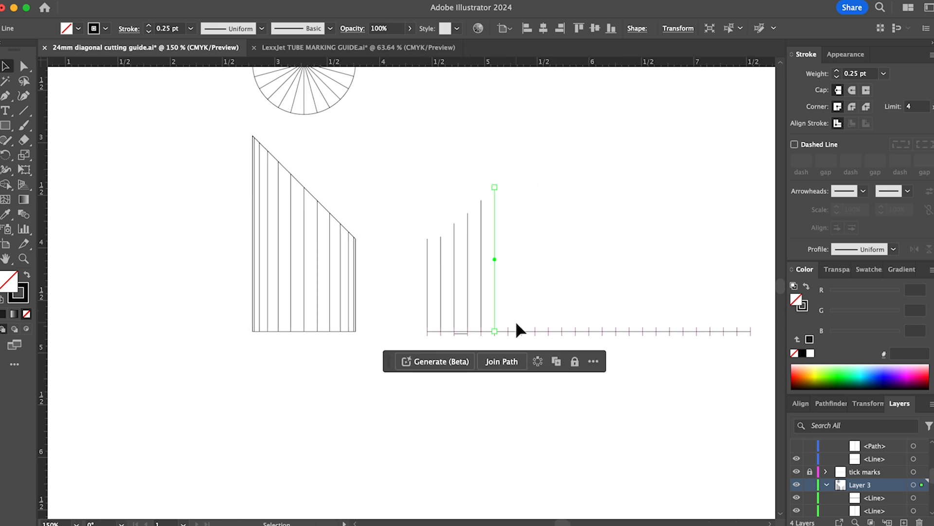
mouse_move(478, 271)
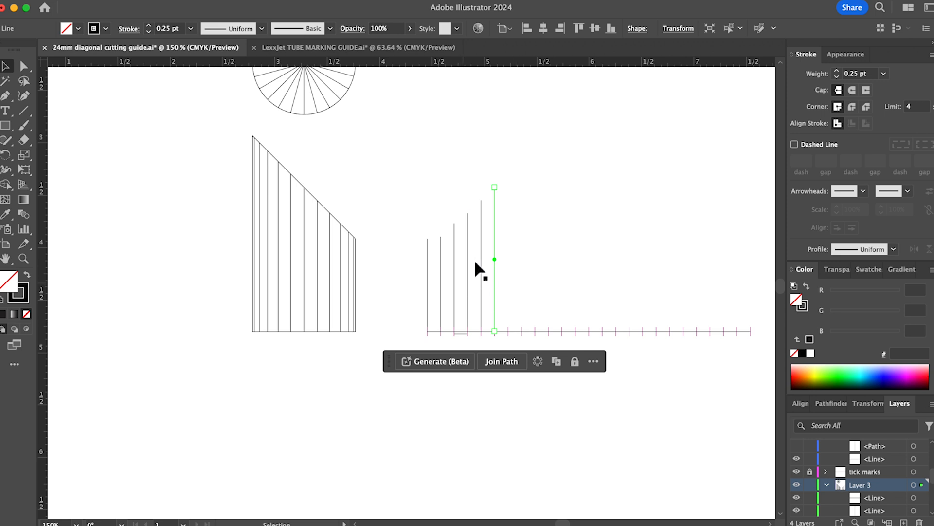
mouse_move(494, 164)
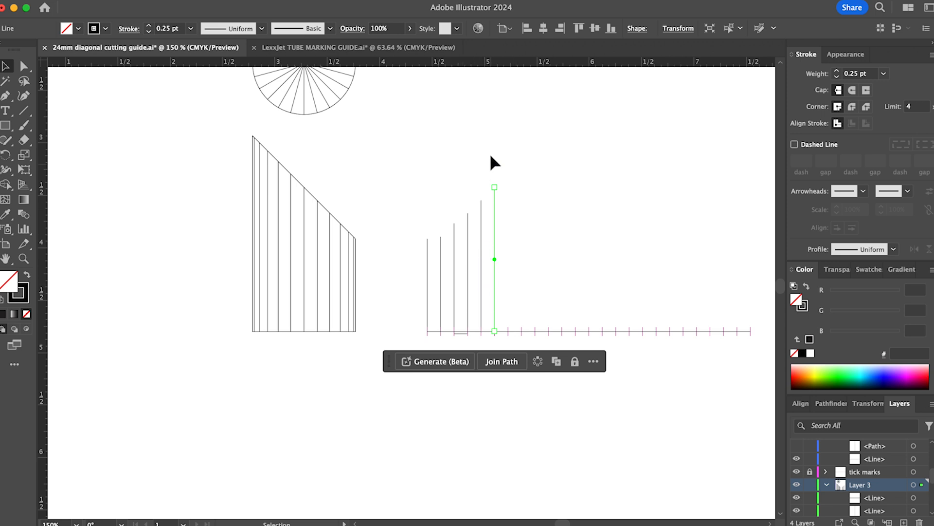
mouse_move(769, 274)
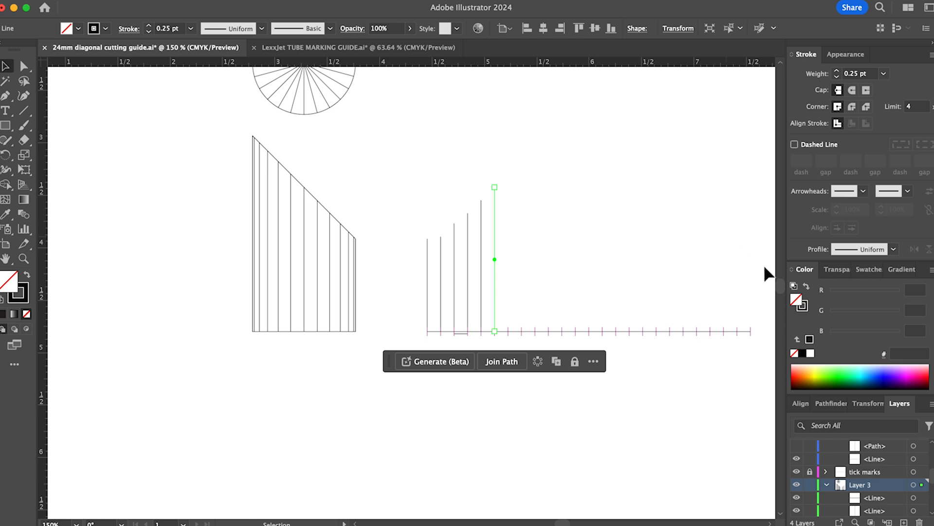
mouse_move(656, 180)
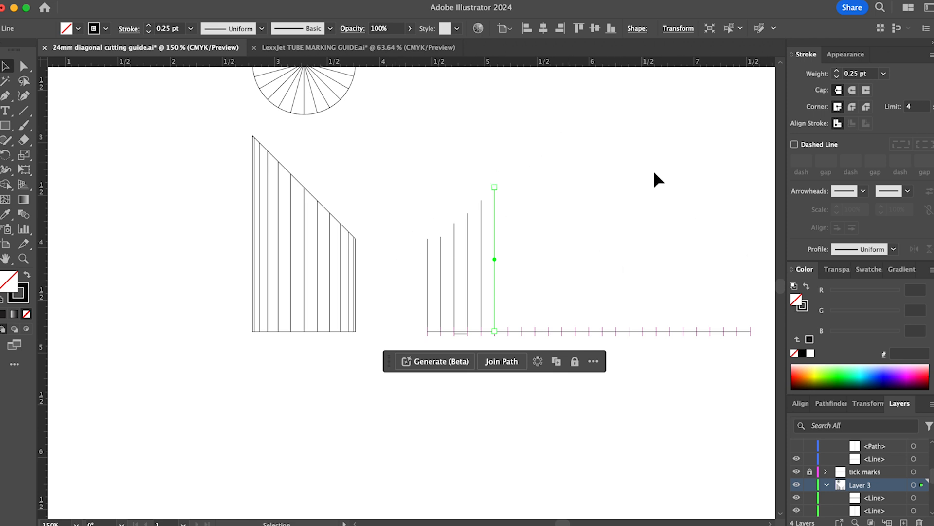
mouse_move(831, 463)
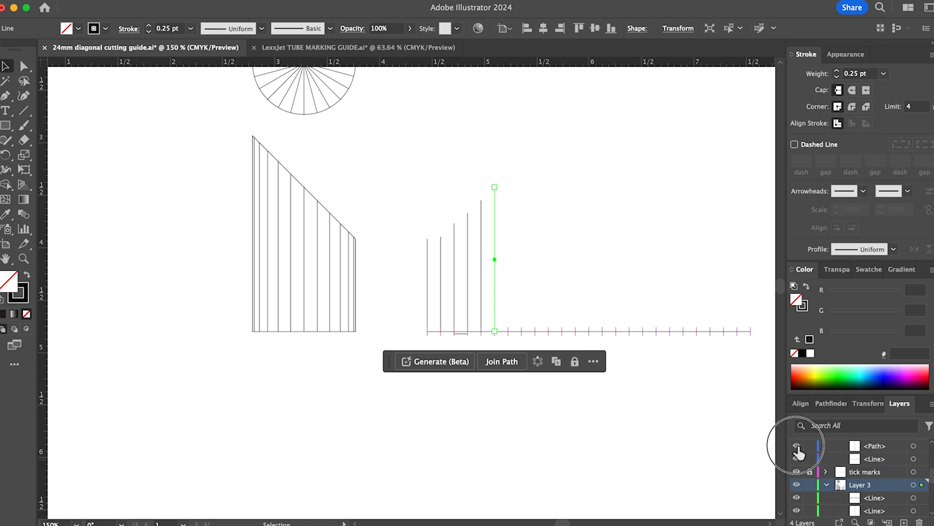
- Reveal the remaining hidden pattern lines to complete the symmetric profile
click(827, 484)
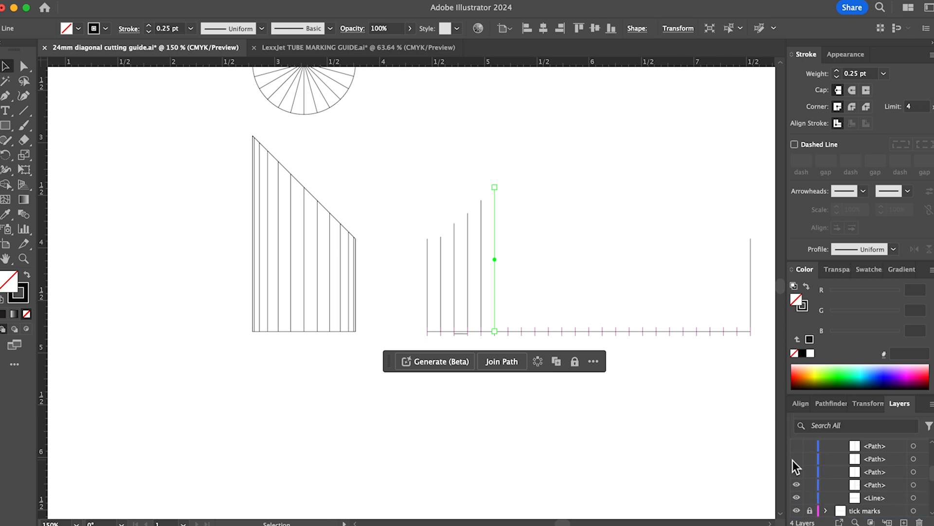
click(796, 446)
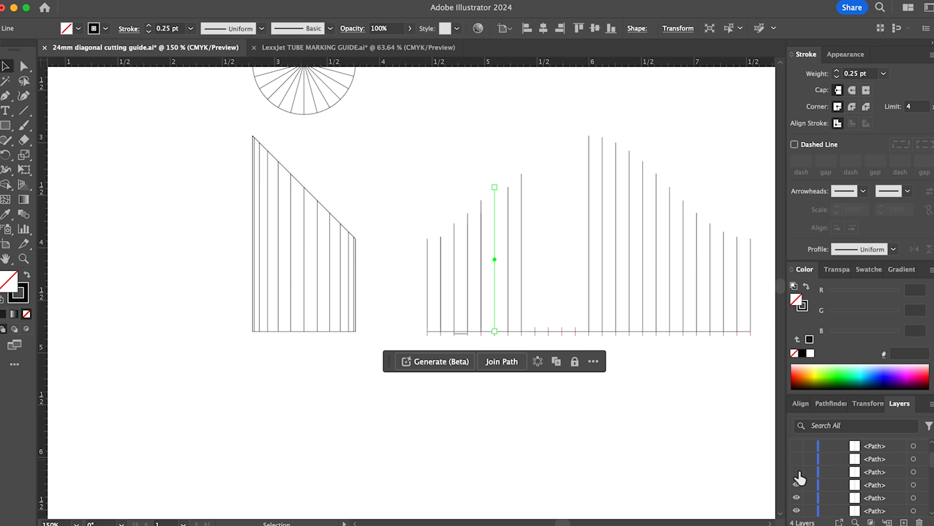
click(797, 445)
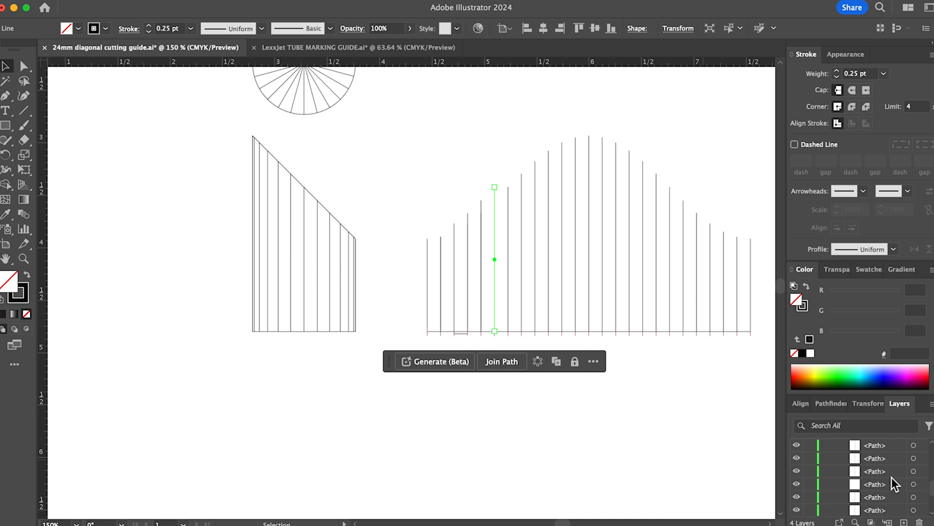
mouse_move(896, 494)
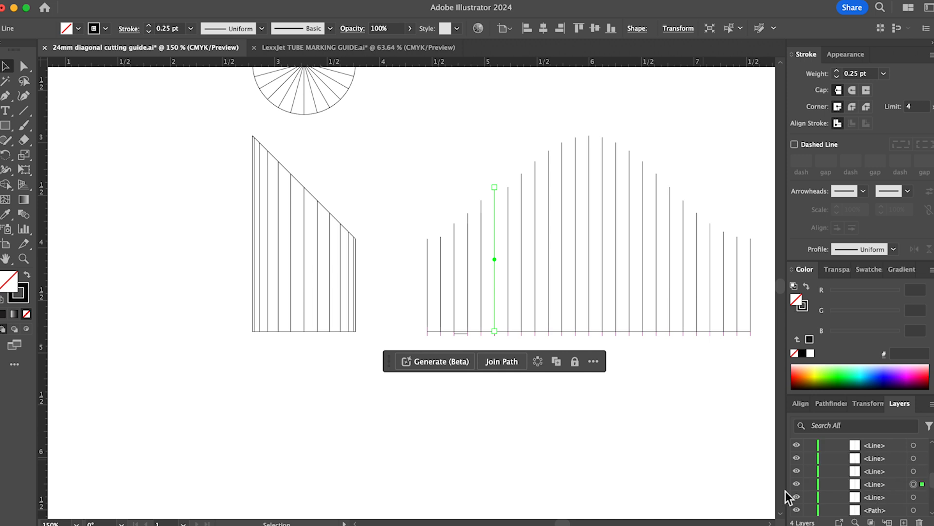
mouse_move(798, 491)
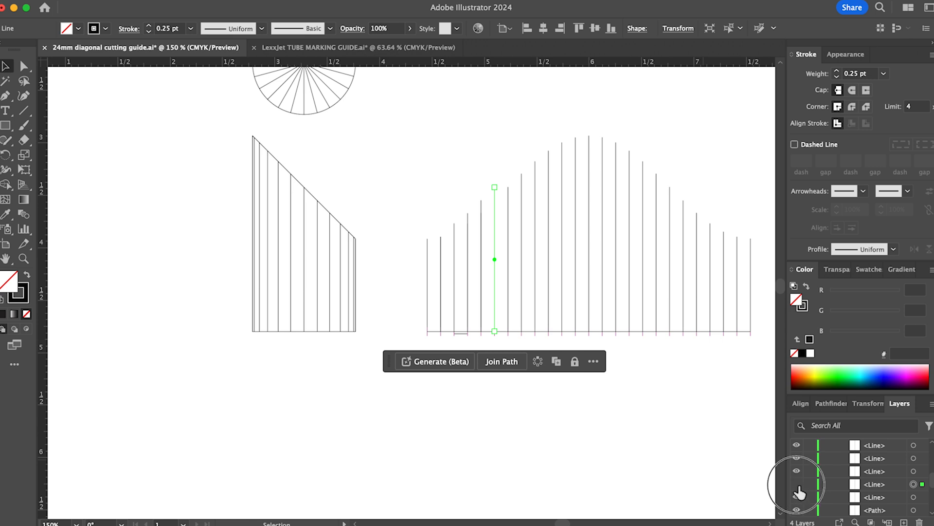
click(358, 417)
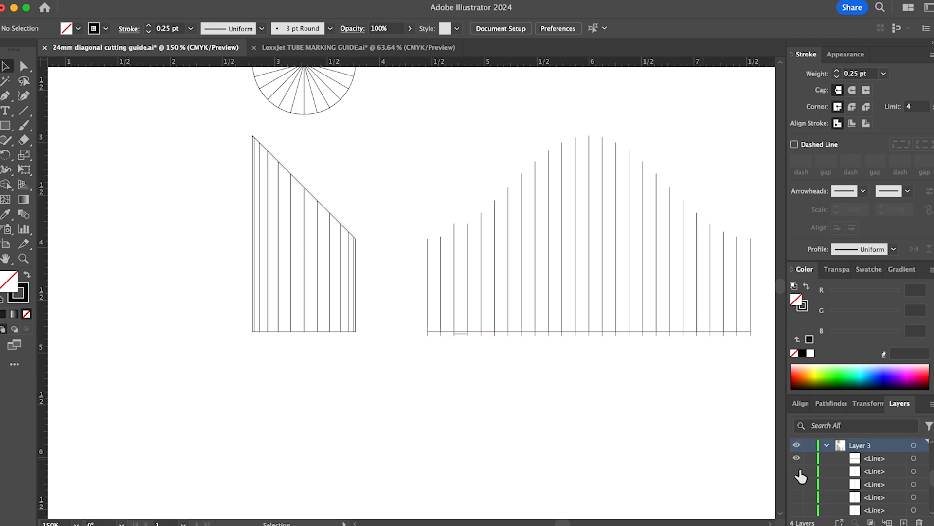
mouse_move(462, 231)
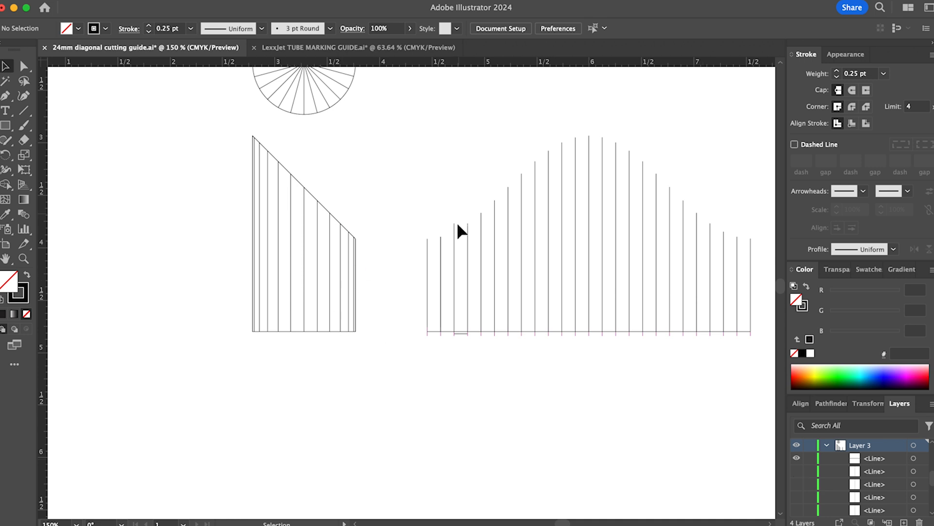
mouse_move(456, 305)
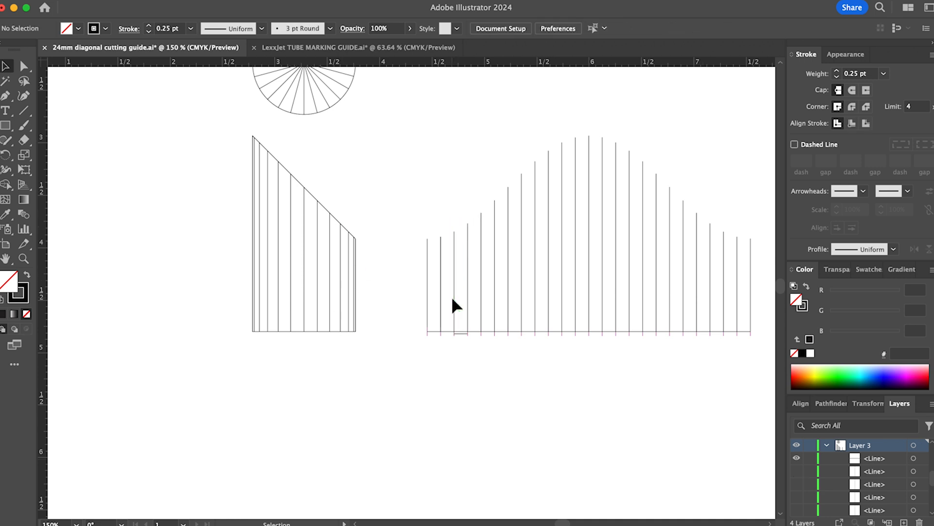
mouse_move(635, 382)
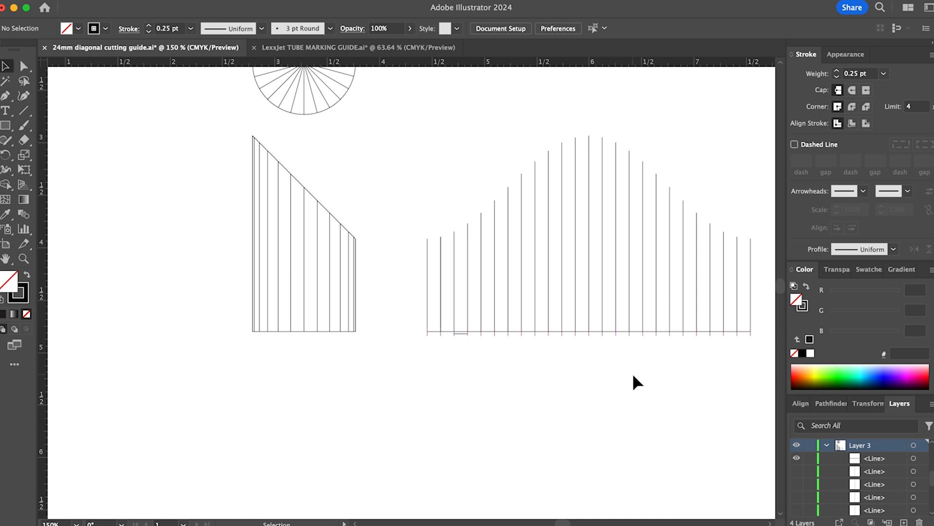
mouse_move(397, 372)
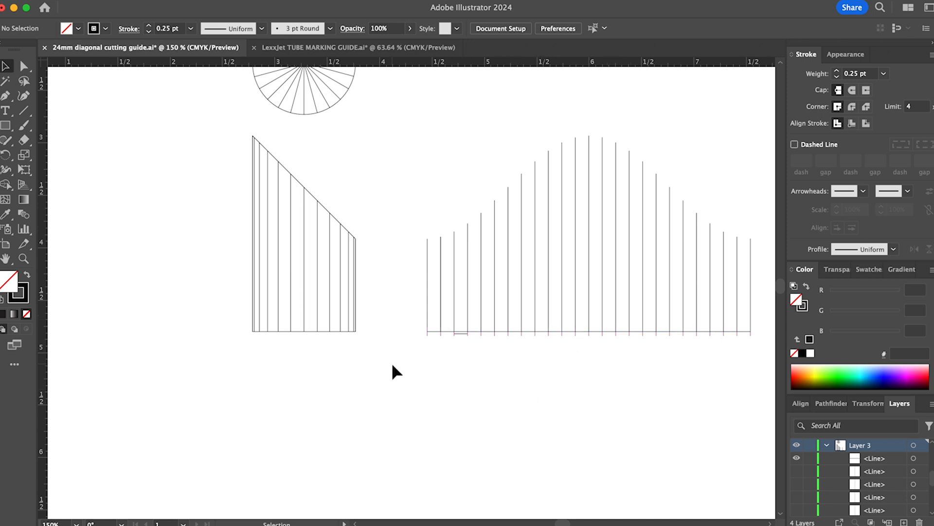
mouse_move(432, 374)
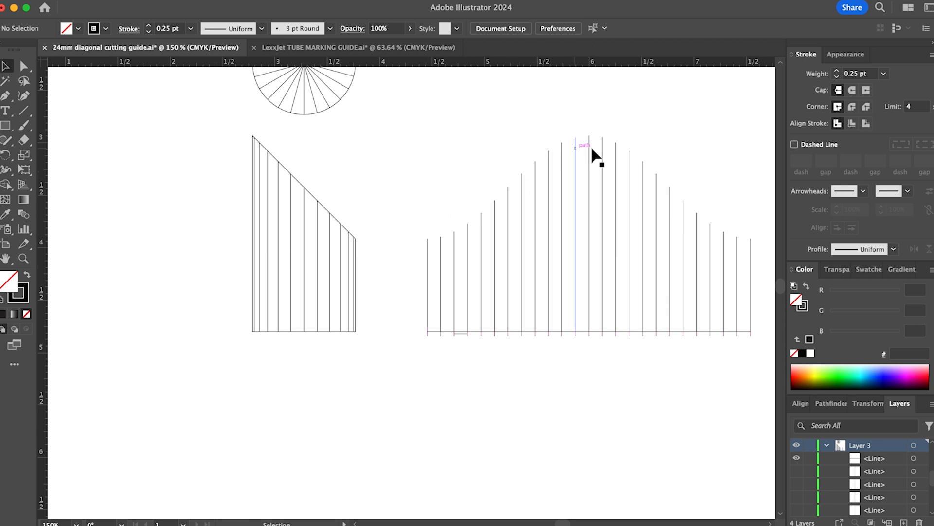
mouse_move(748, 248)
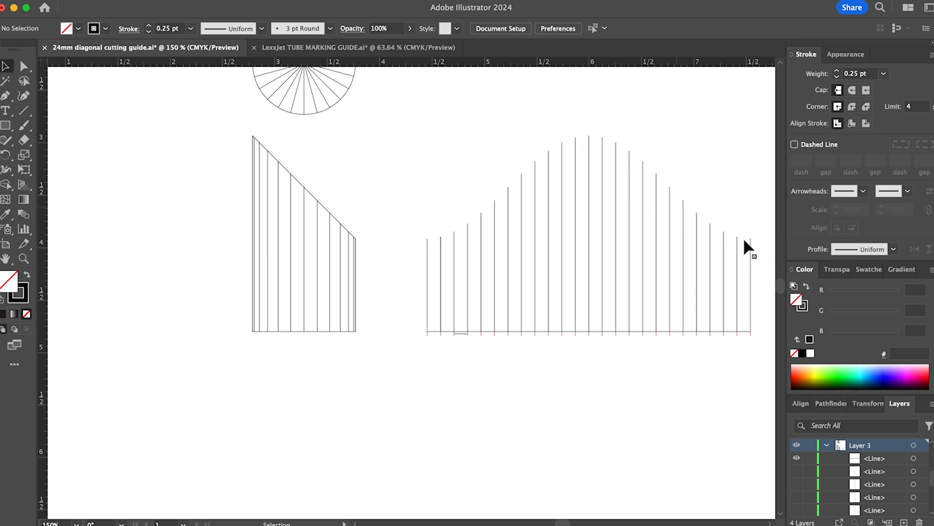
mouse_move(610, 145)
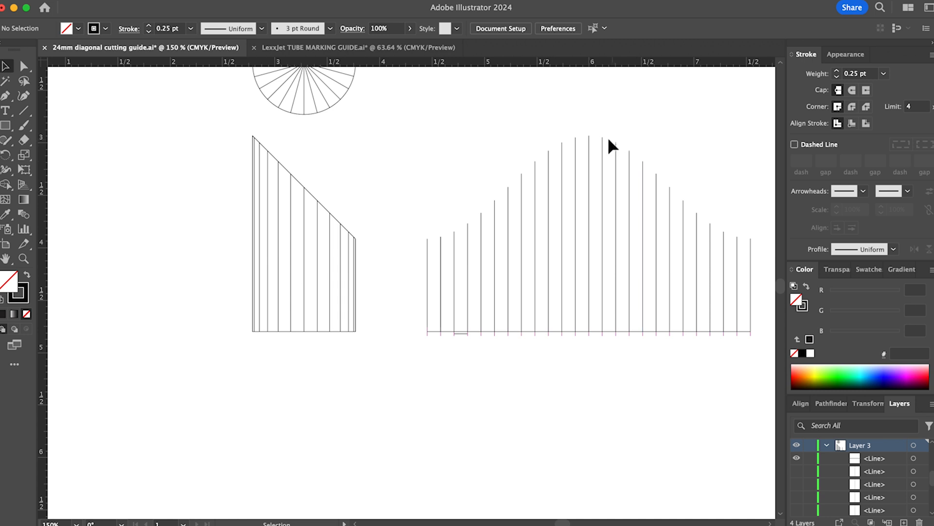
mouse_move(435, 253)
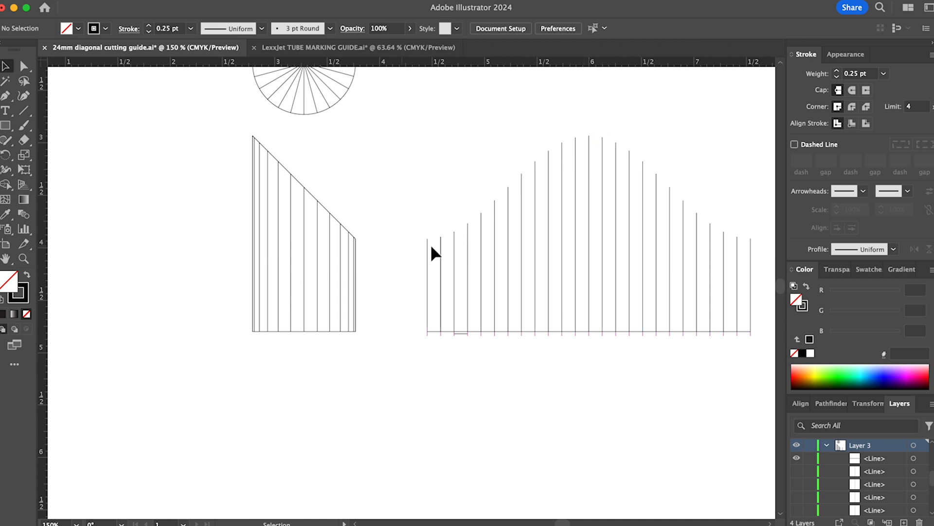
mouse_move(21, 90)
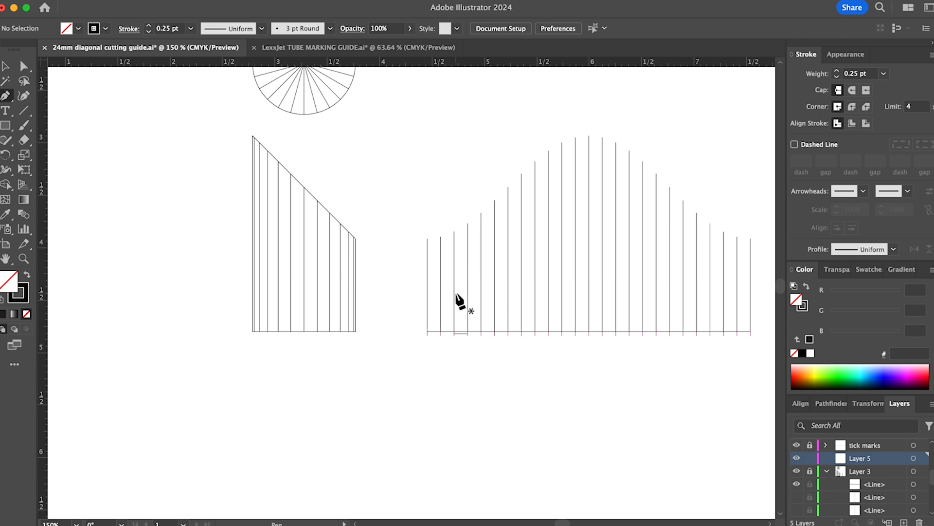
mouse_move(429, 245)
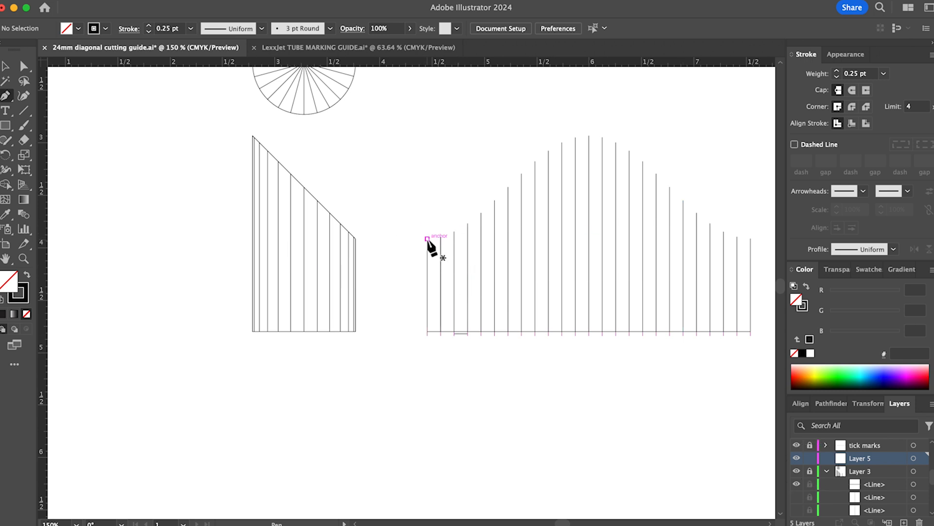
- Begin a pen path joining the tops of the leftmost pattern lines
click(428, 238)
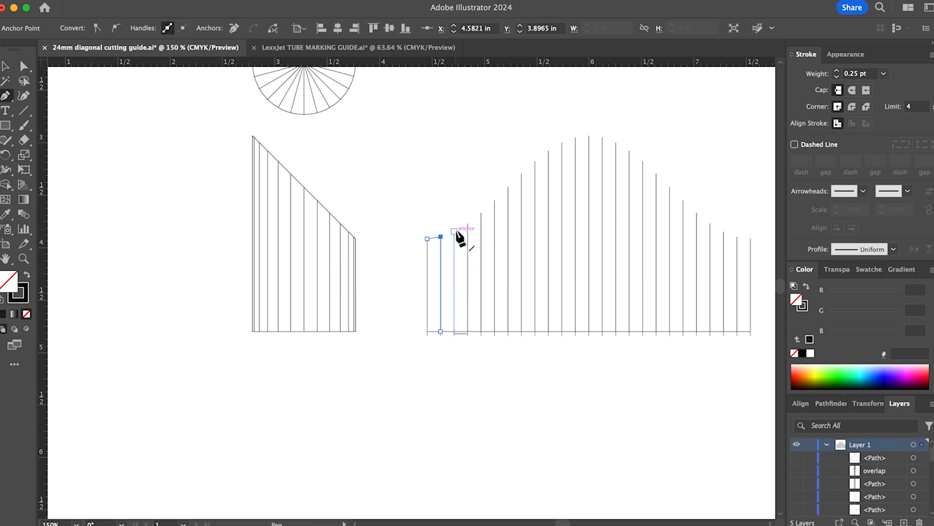
click(313, 140)
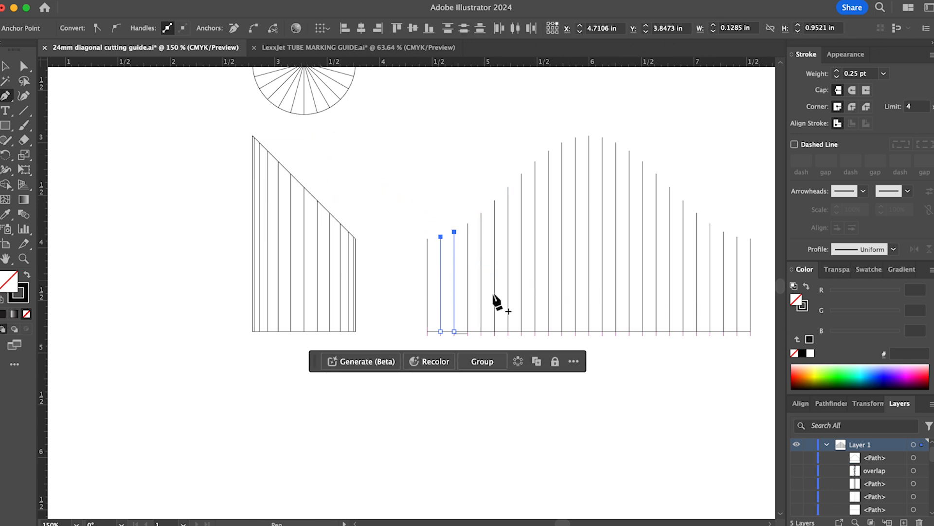
mouse_move(813, 451)
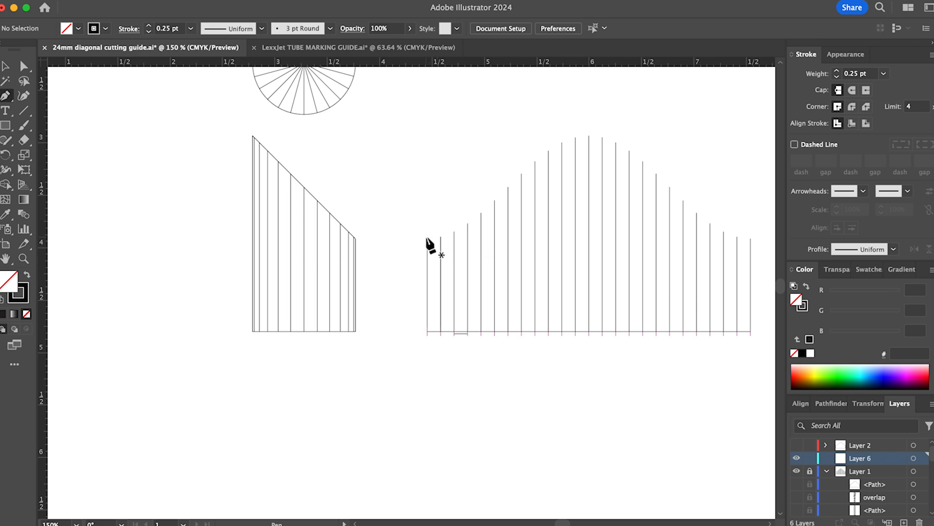
mouse_move(483, 226)
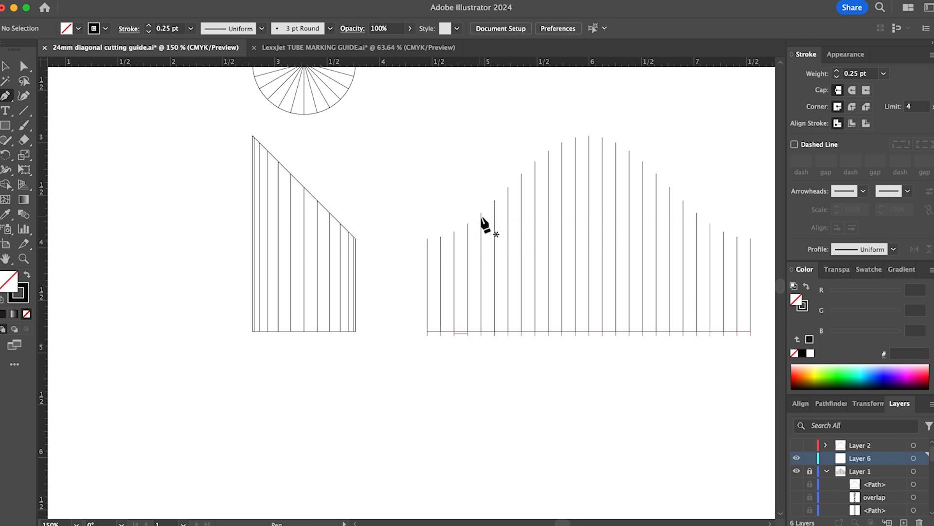
mouse_move(429, 247)
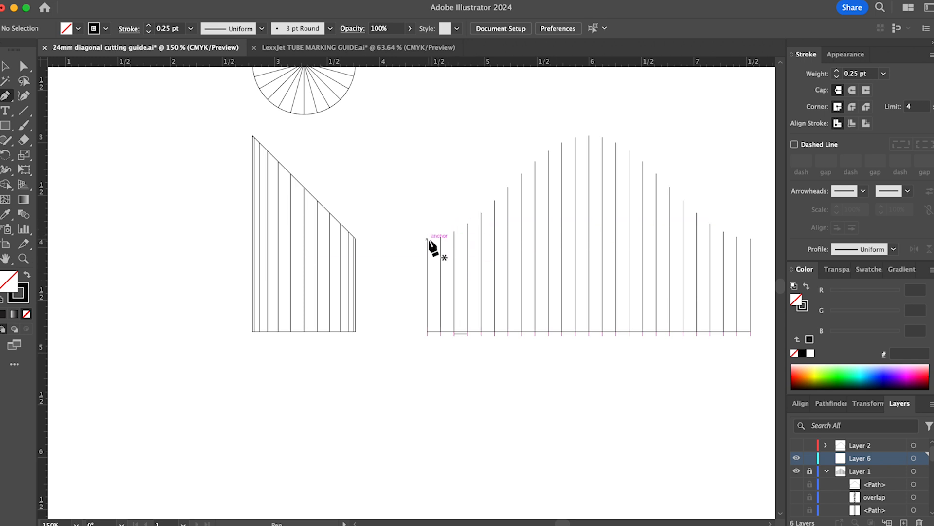
- Start the smooth curve at the first projection line's top on Layer 6
click(426, 238)
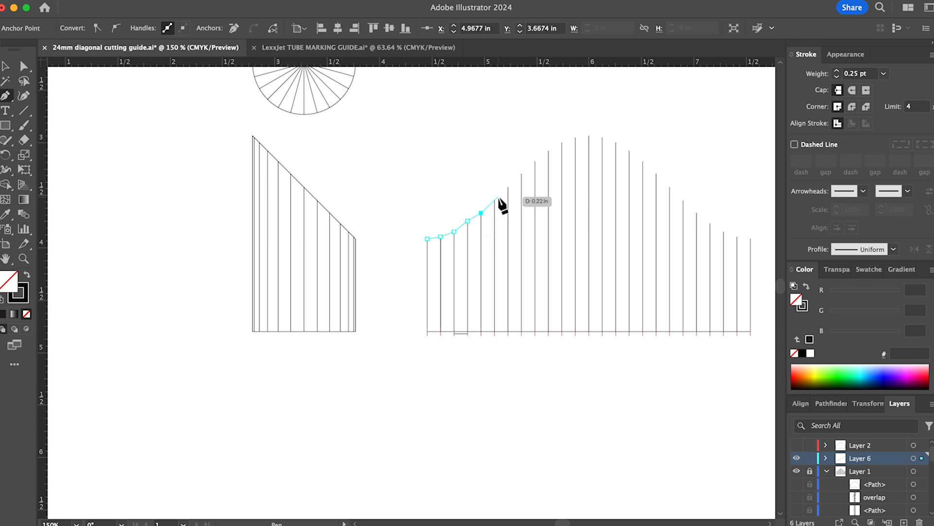
mouse_move(512, 197)
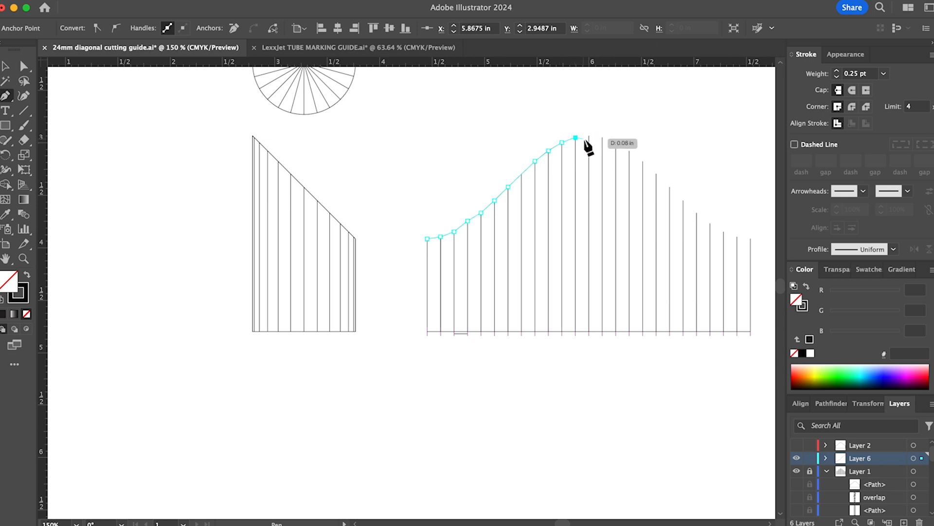
mouse_move(605, 147)
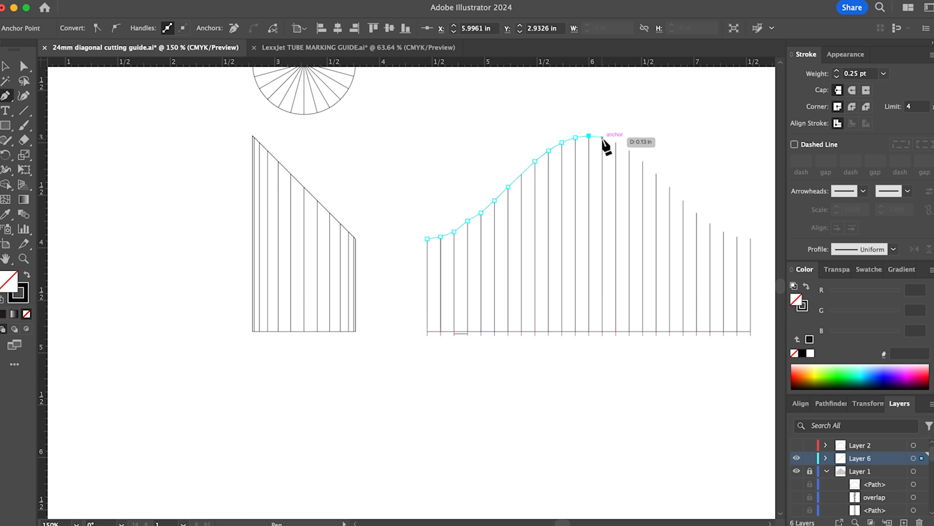
mouse_move(616, 152)
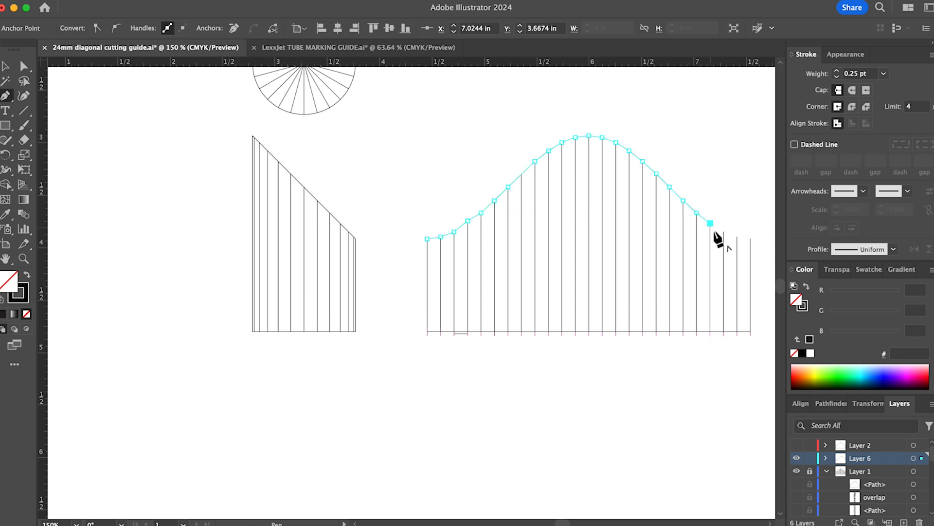
mouse_move(739, 247)
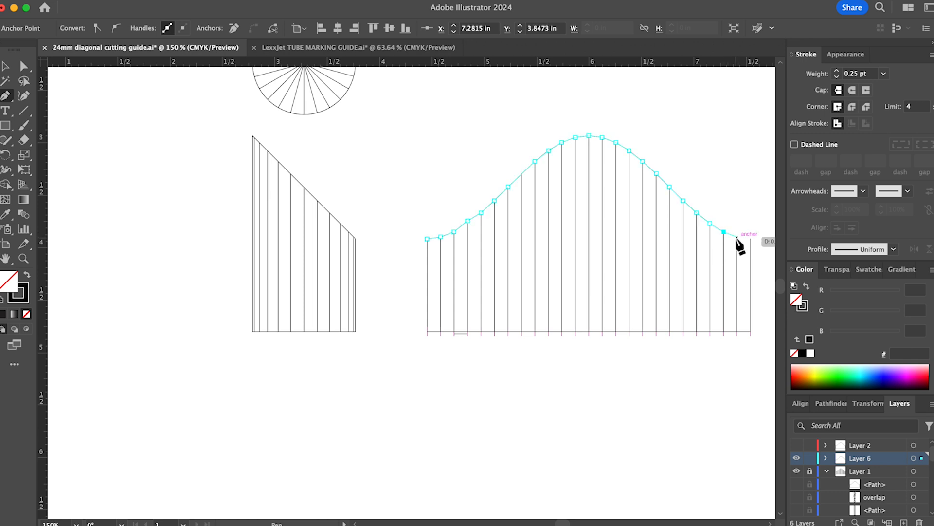
mouse_move(753, 247)
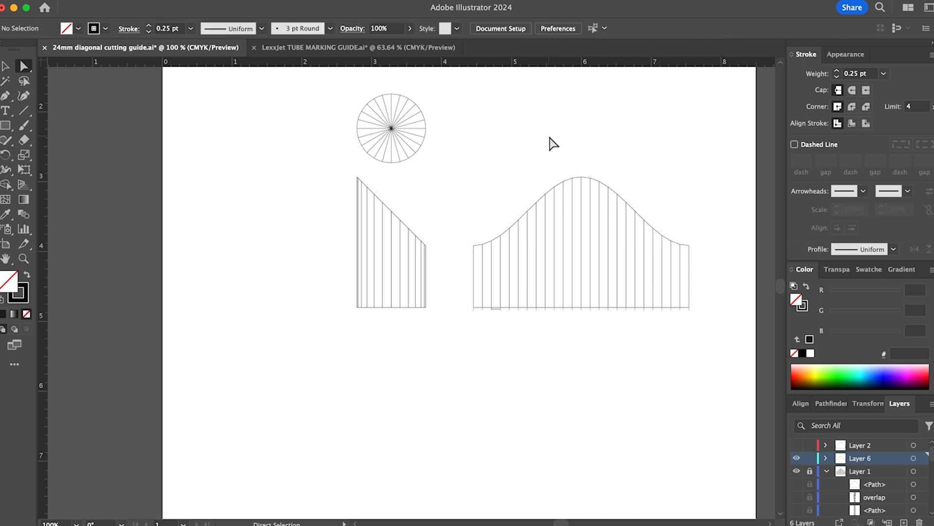
mouse_move(656, 236)
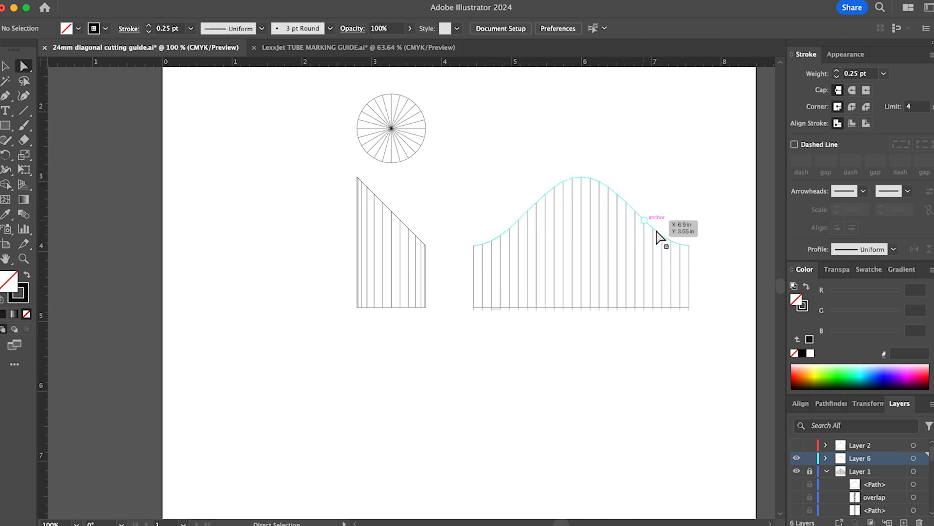
mouse_move(563, 190)
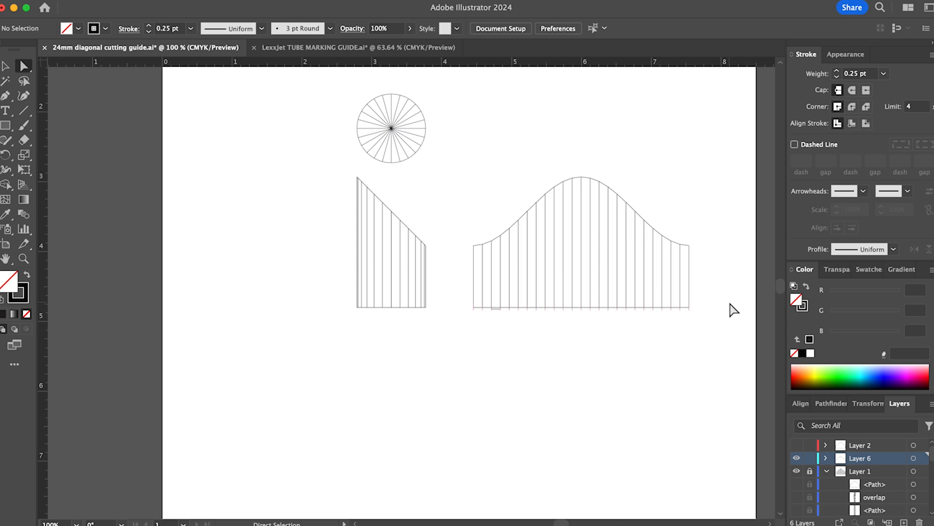
mouse_move(438, 262)
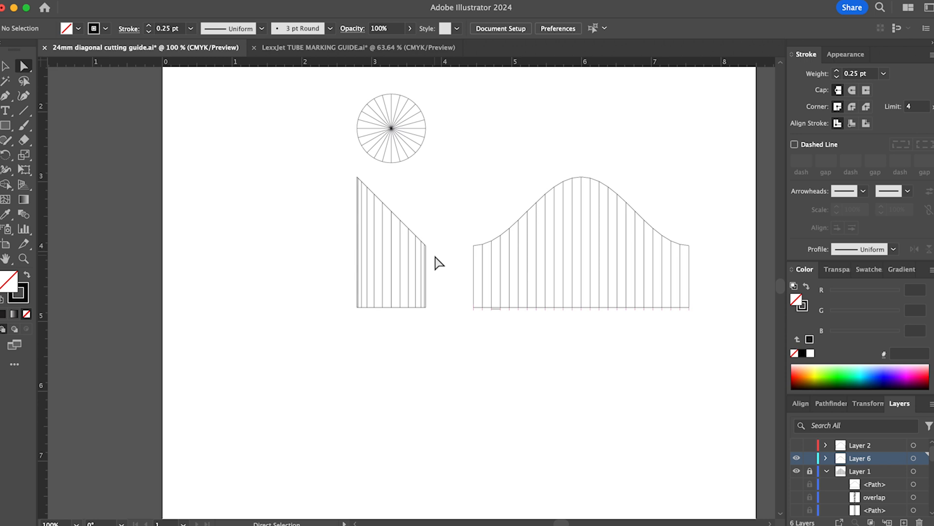
mouse_move(435, 256)
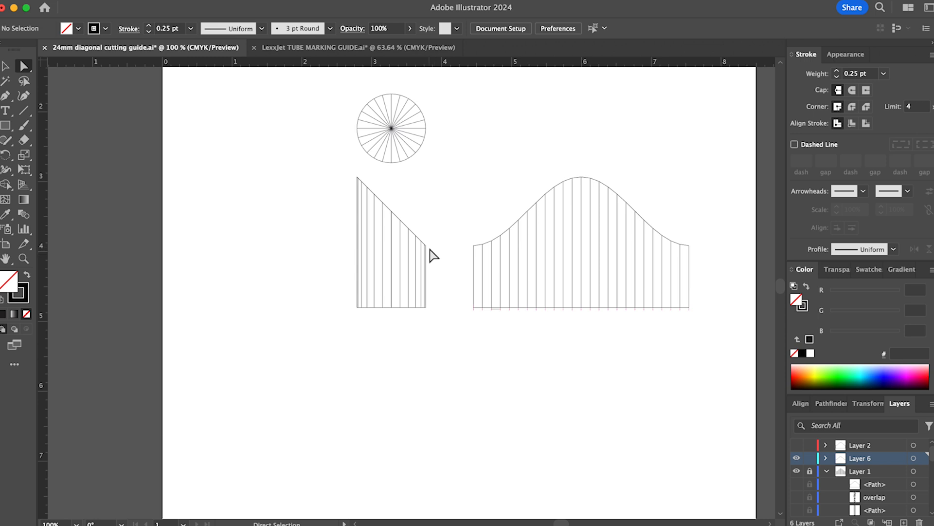
mouse_move(481, 270)
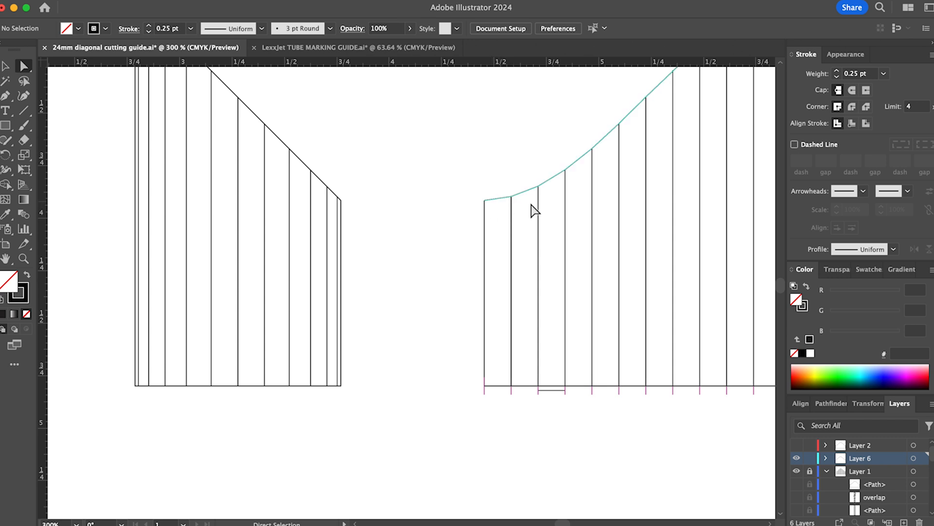
- Draw the left overlap tab's vertical edge and join its top to the curve's start
click(497, 205)
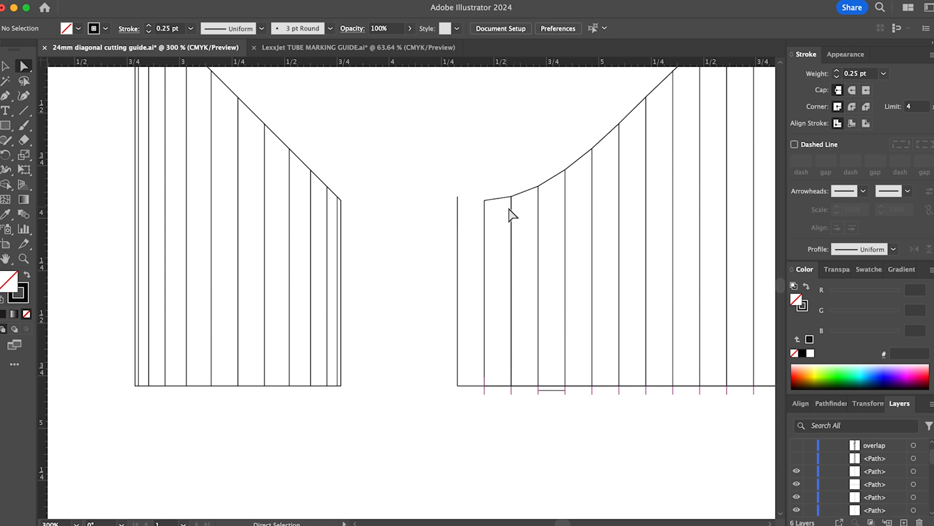
mouse_move(709, 417)
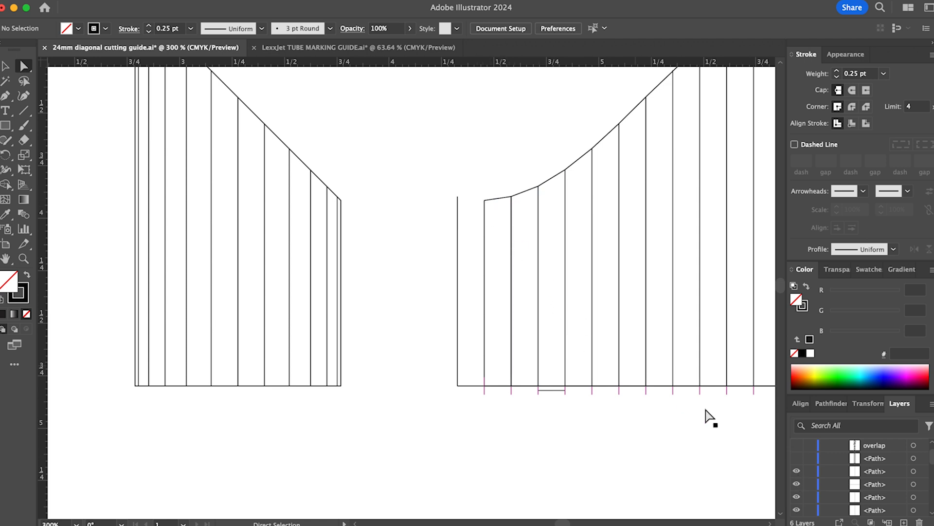
mouse_move(28, 114)
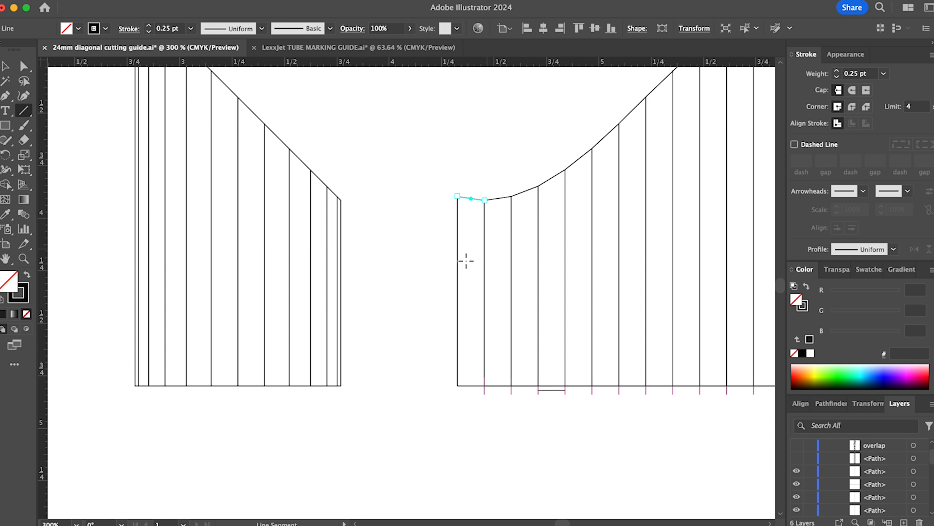
click(6, 66)
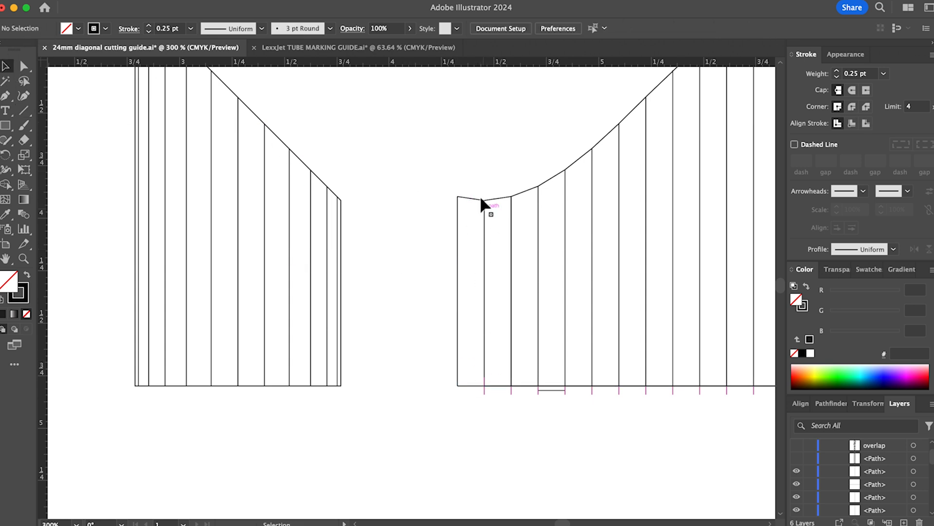
click(796, 457)
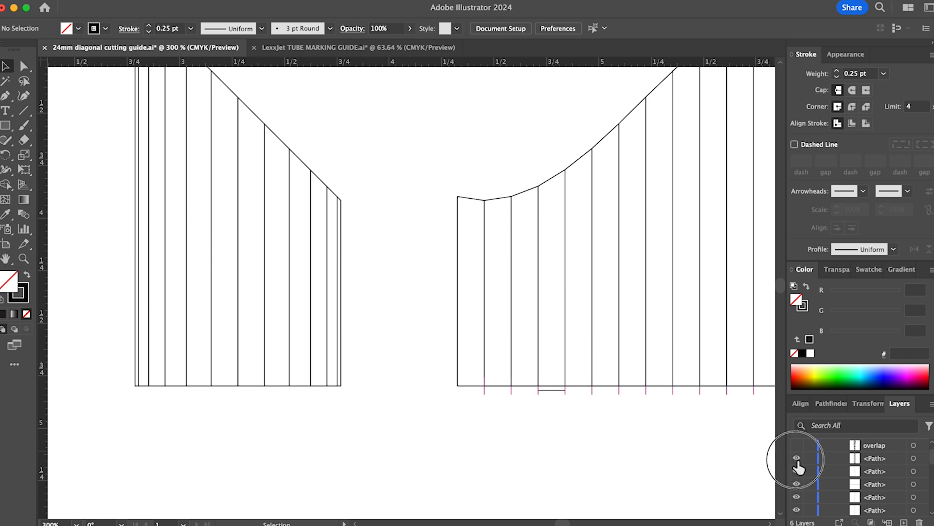